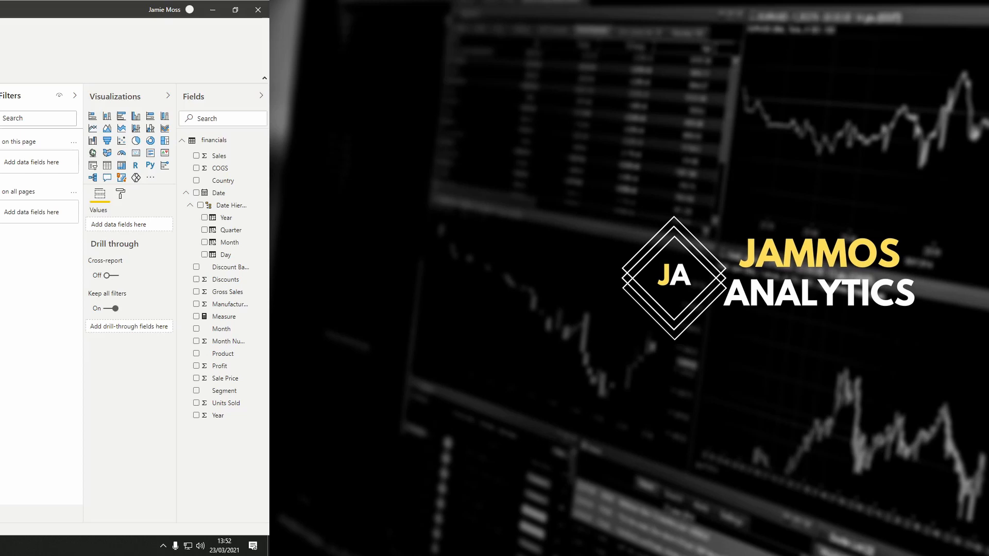
Add Profit as the value of a new column chart on the report page.
click(236, 9)
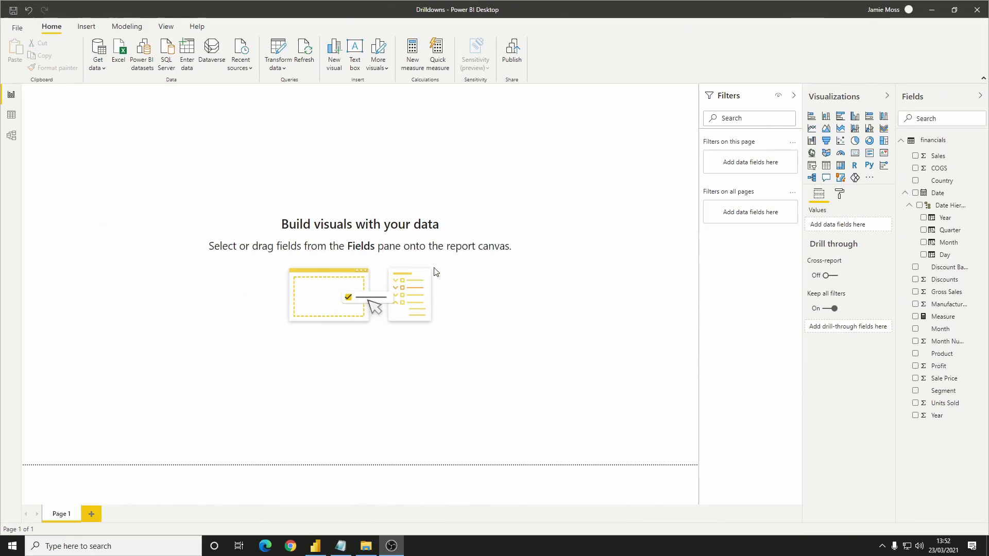
mouse_move(535, 194)
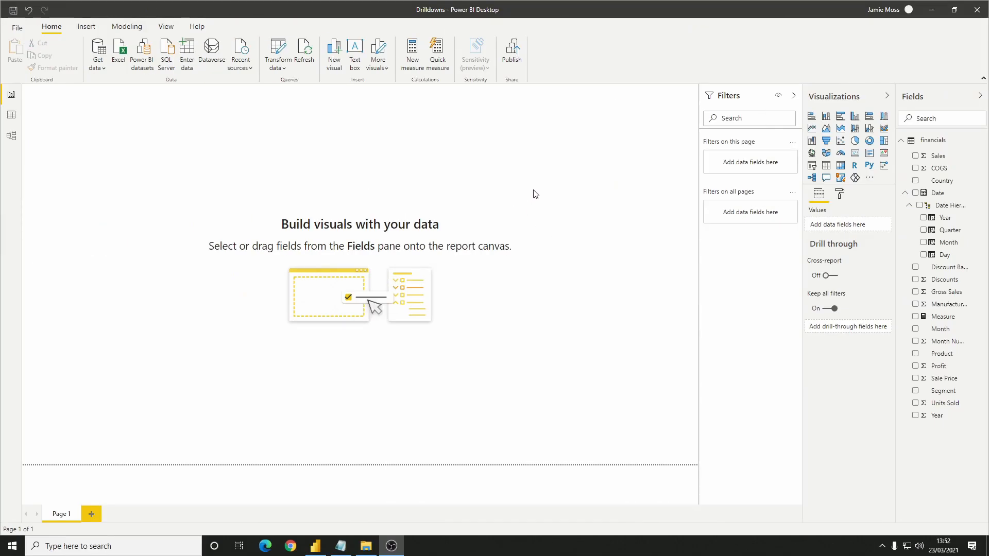
mouse_move(596, 185)
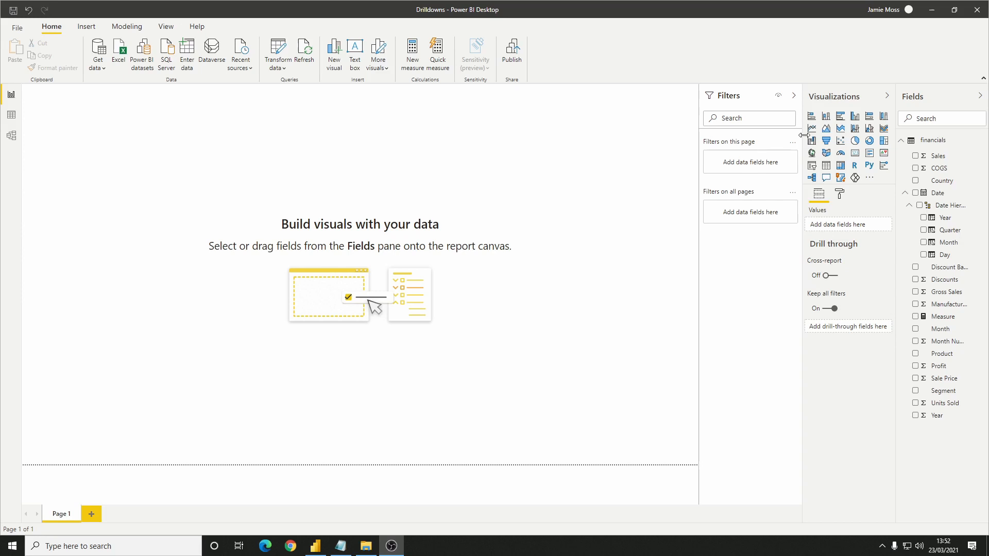
mouse_move(840, 150)
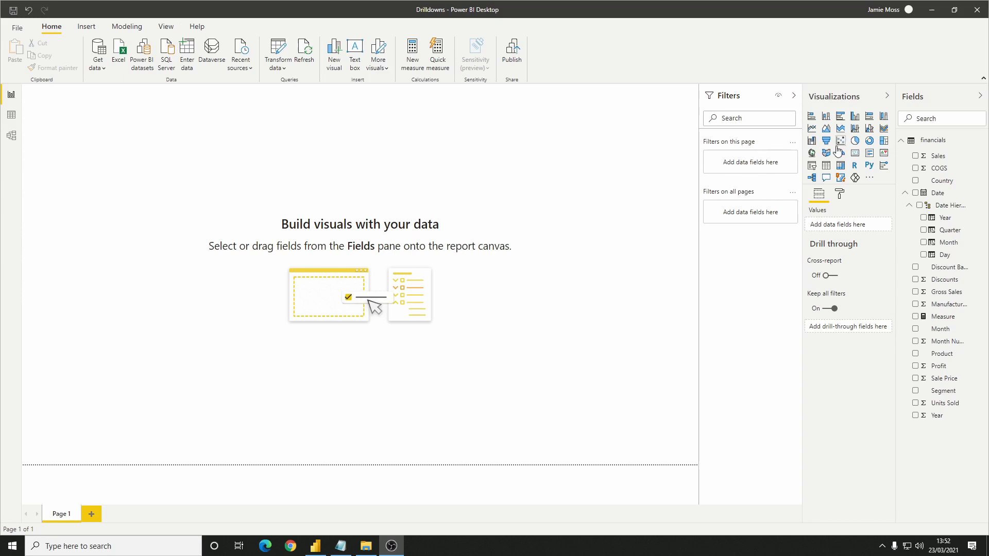
mouse_move(942, 366)
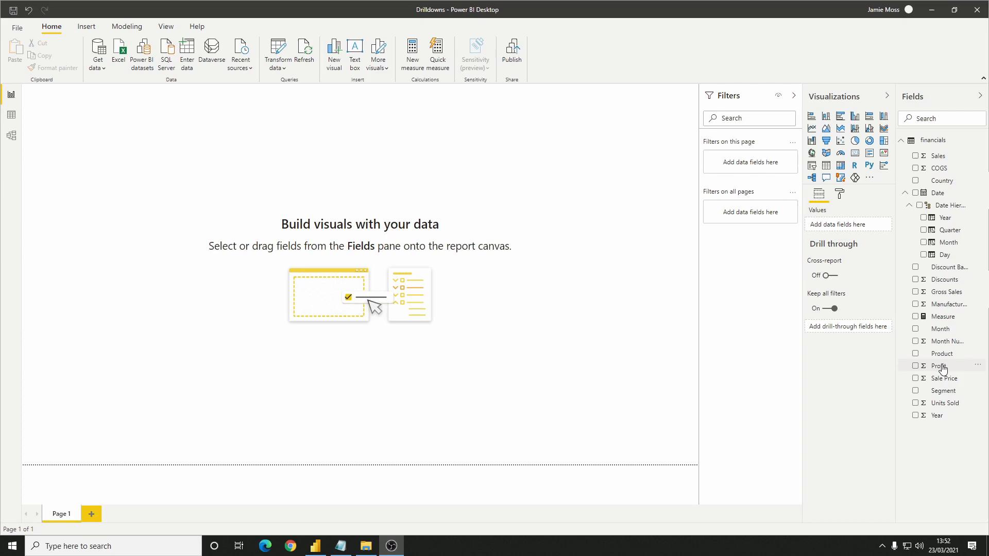
click(916, 367)
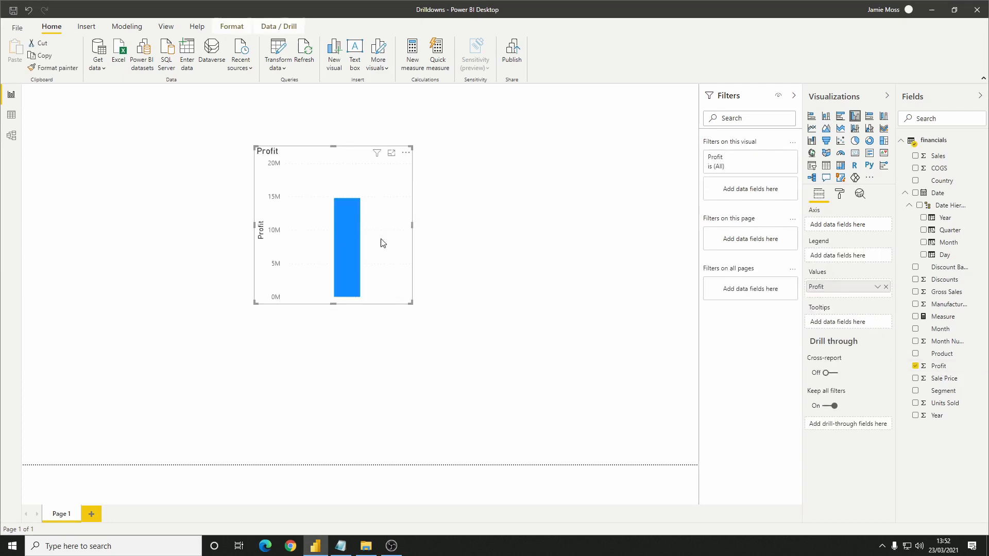
mouse_move(574, 244)
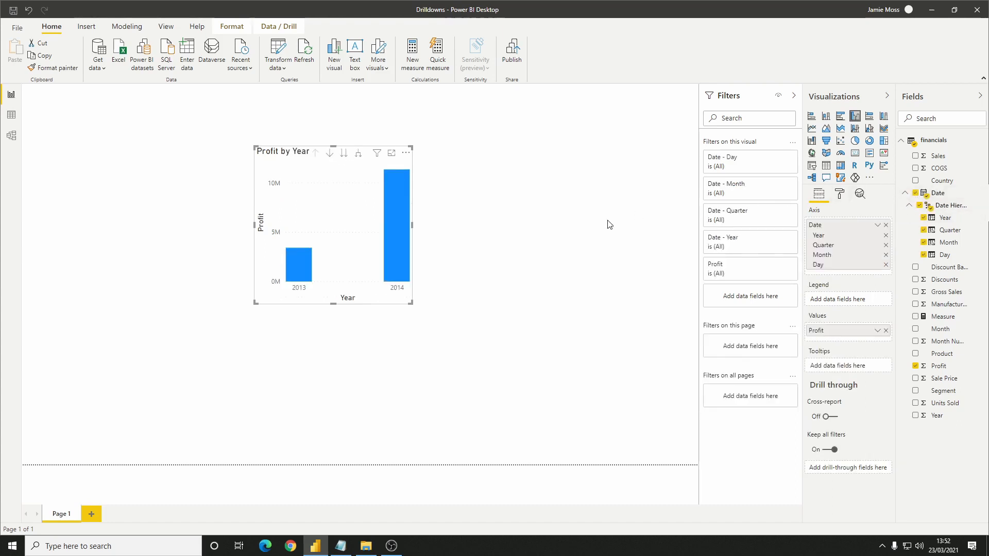
mouse_move(541, 265)
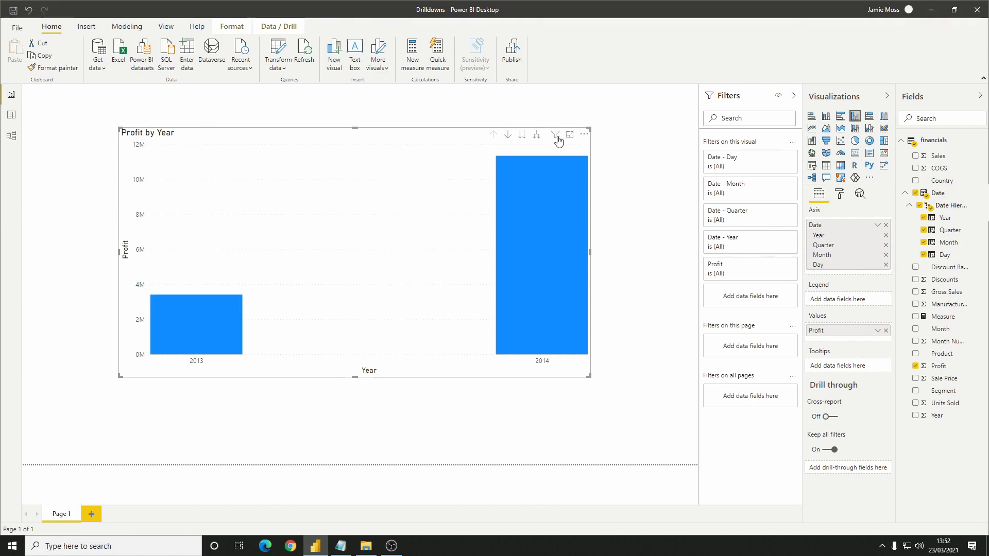
mouse_move(554, 134)
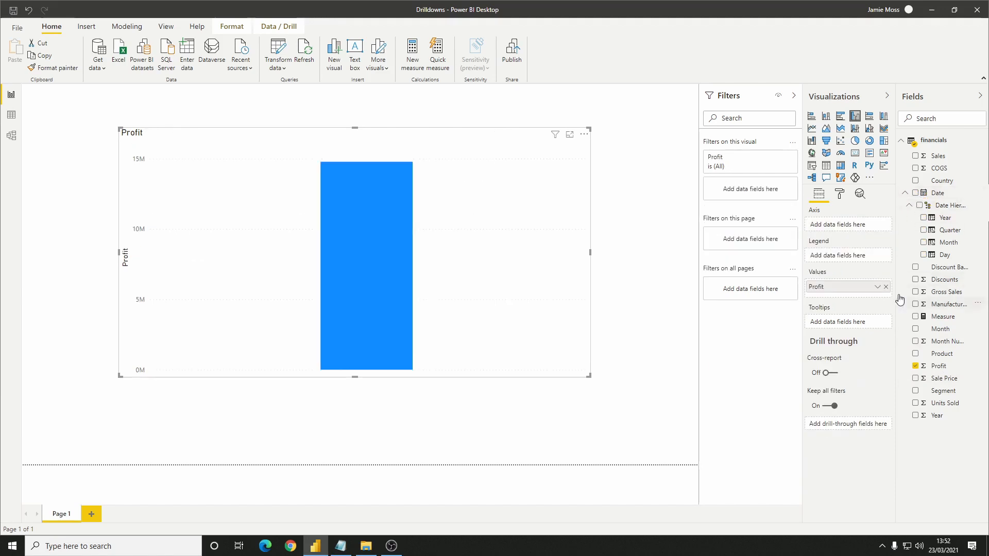
Break Profit down by Country and place Segment as a second axis level beneath it.
click(916, 180)
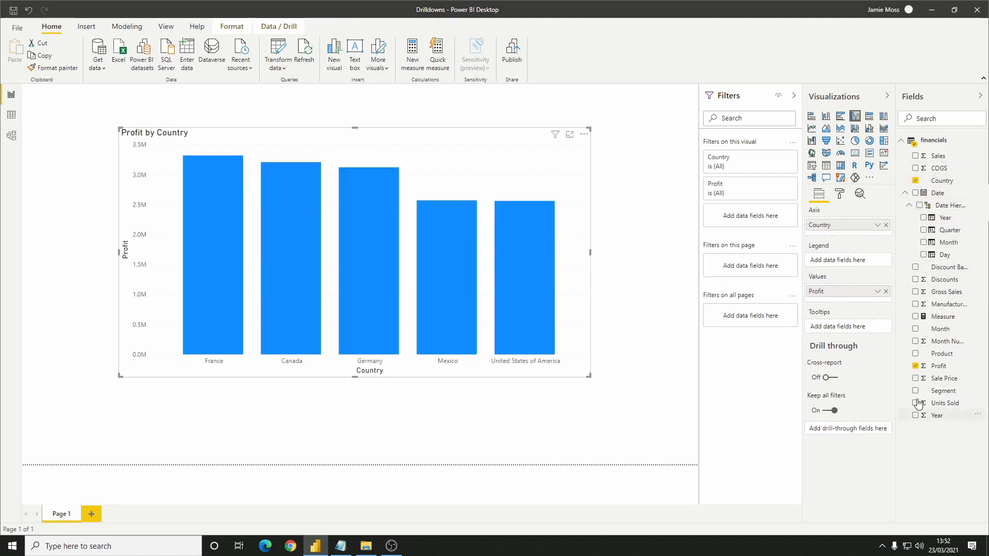
click(917, 392)
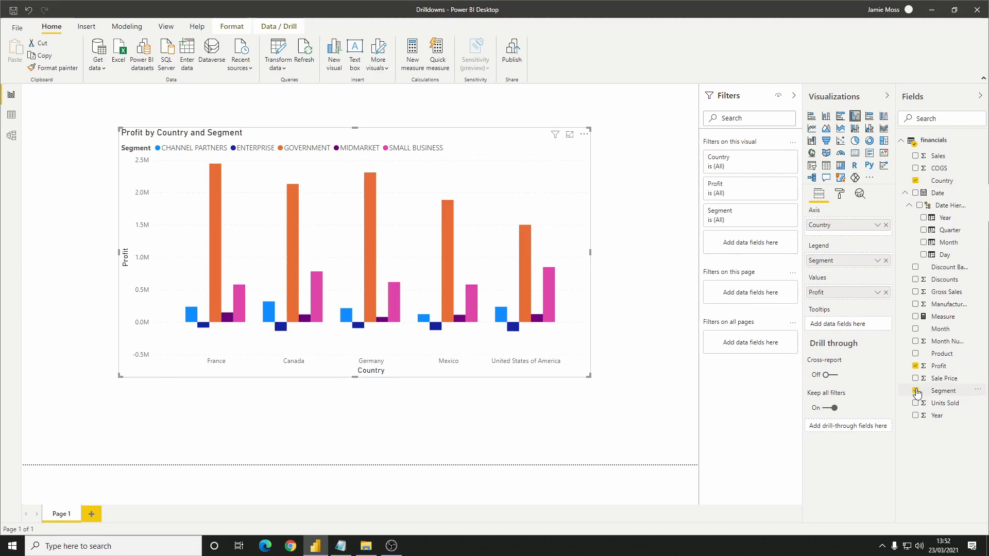
click(917, 390)
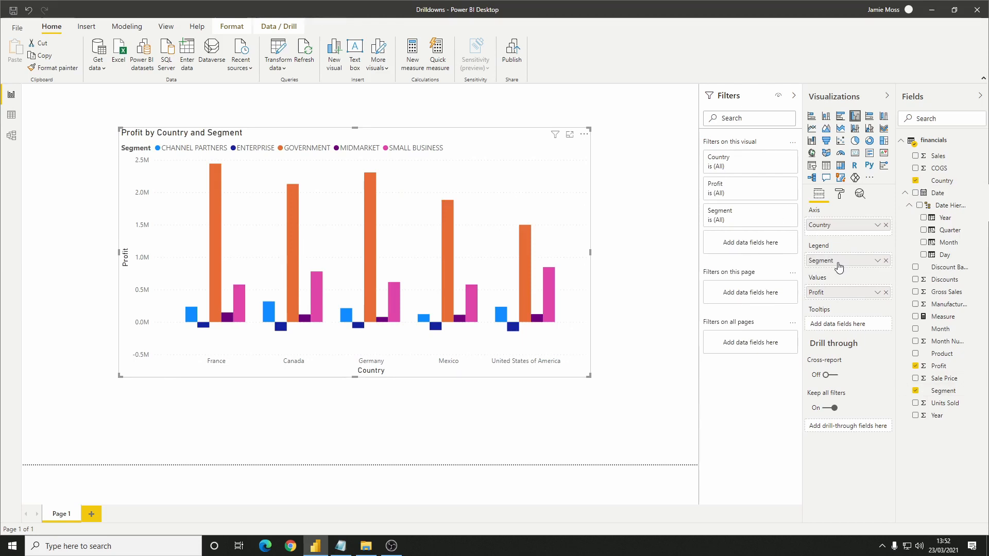
click(886, 260)
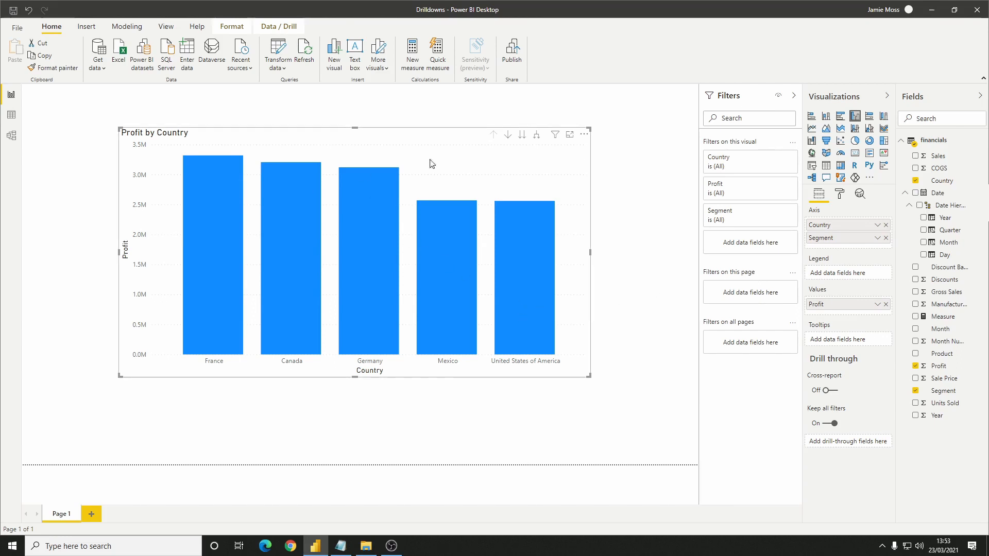
mouse_move(548, 143)
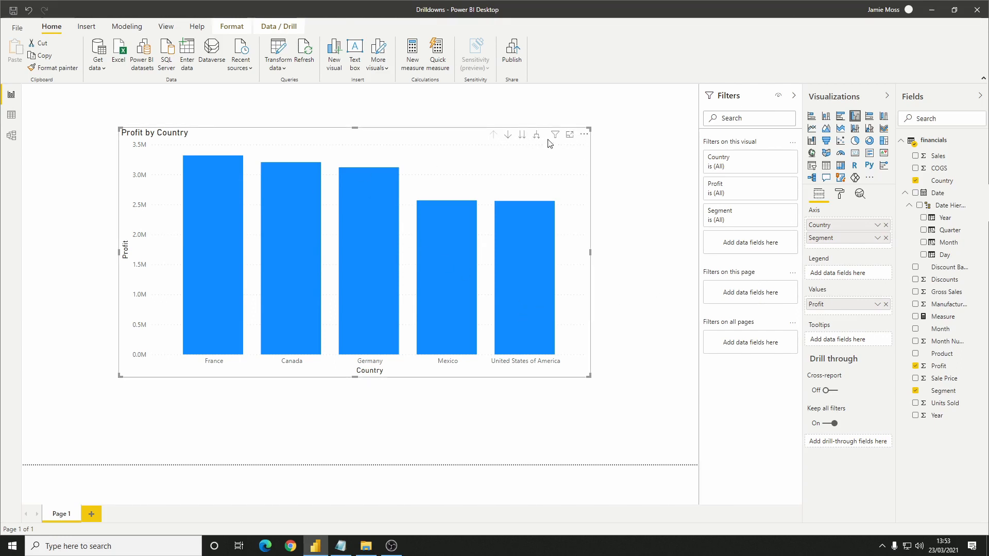
Swap the axis back to the Date hierarchy of Year, Quarter, Month and Day.
click(917, 192)
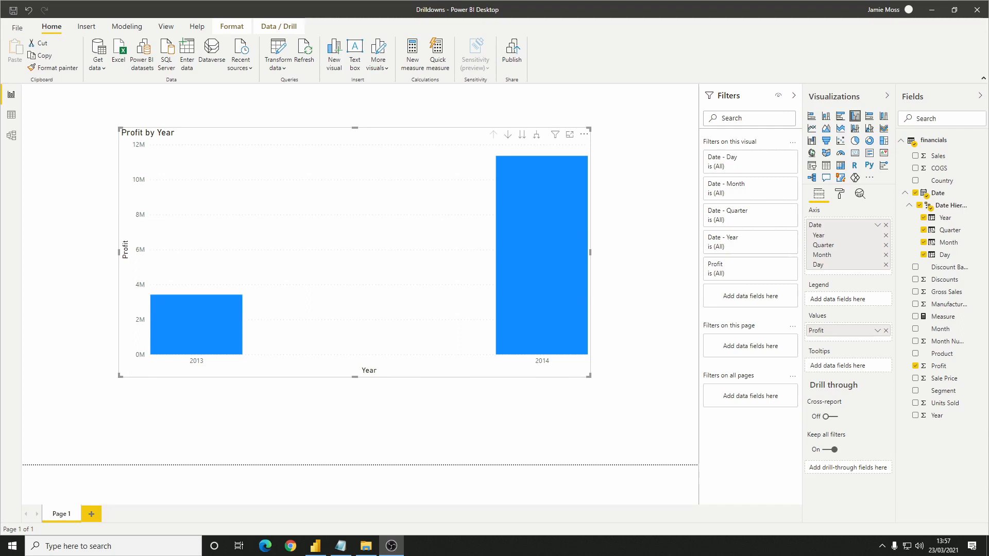
mouse_move(384, 265)
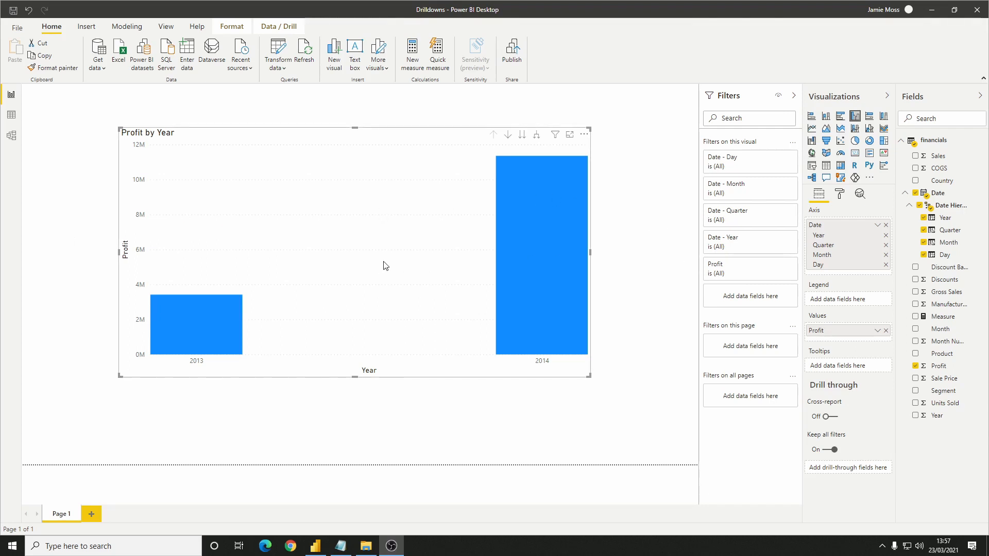
mouse_move(294, 371)
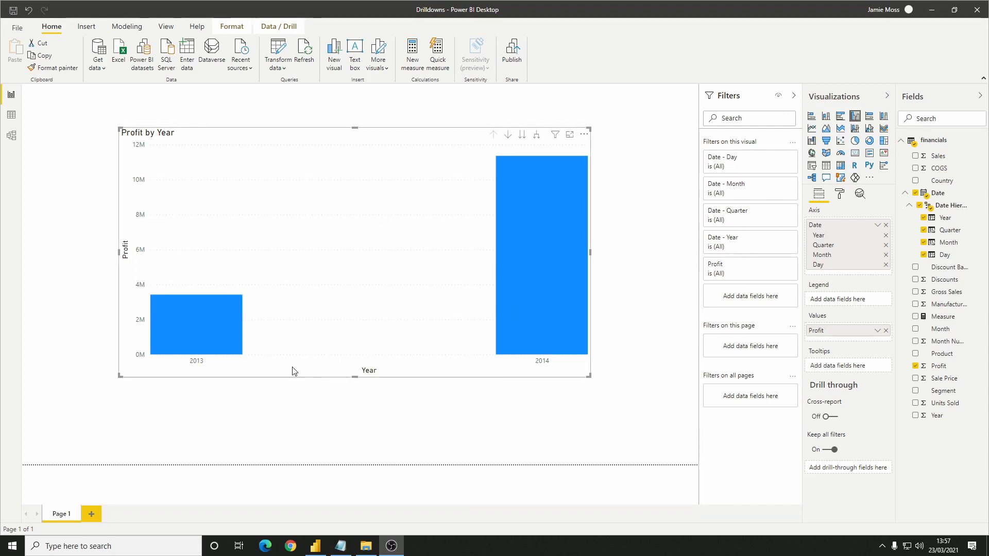
mouse_move(355, 382)
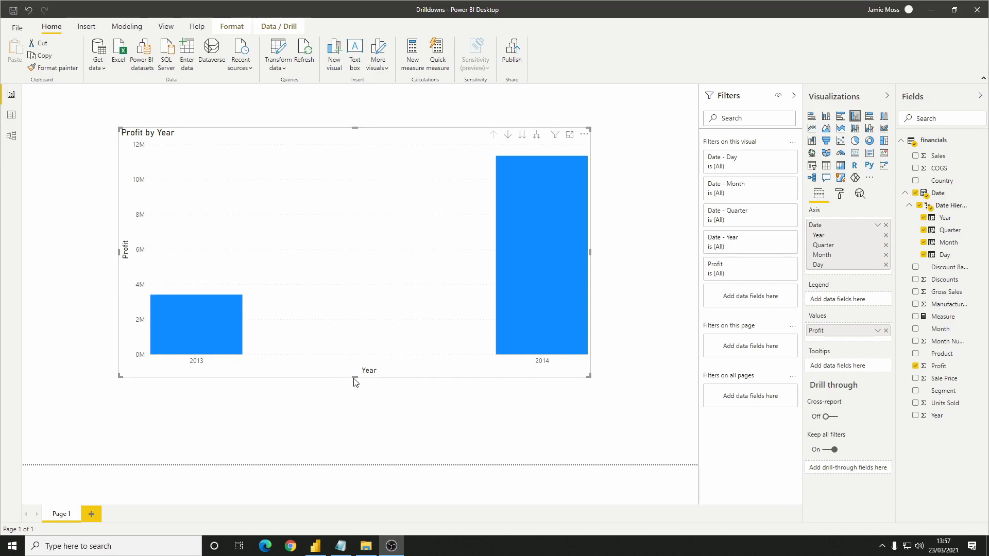
mouse_move(398, 392)
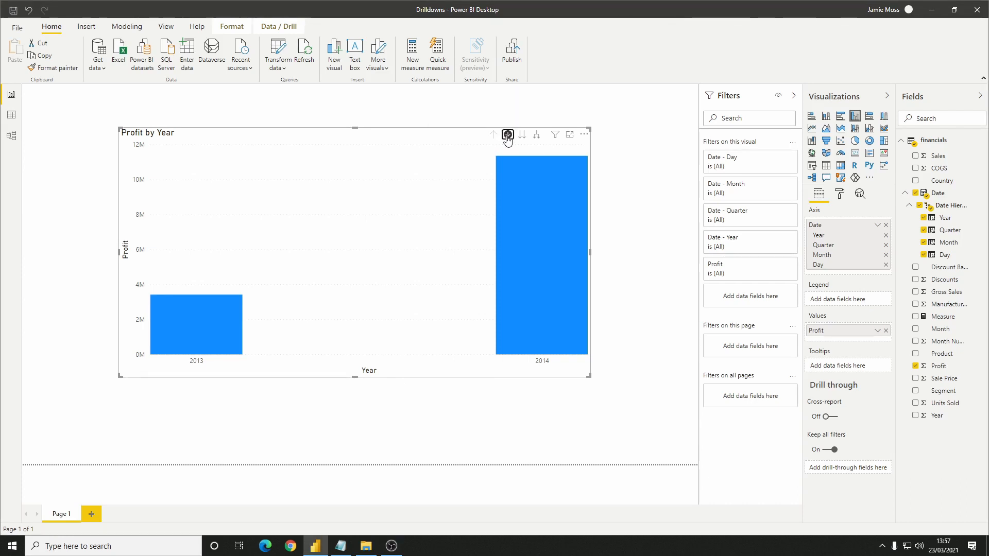
mouse_move(508, 134)
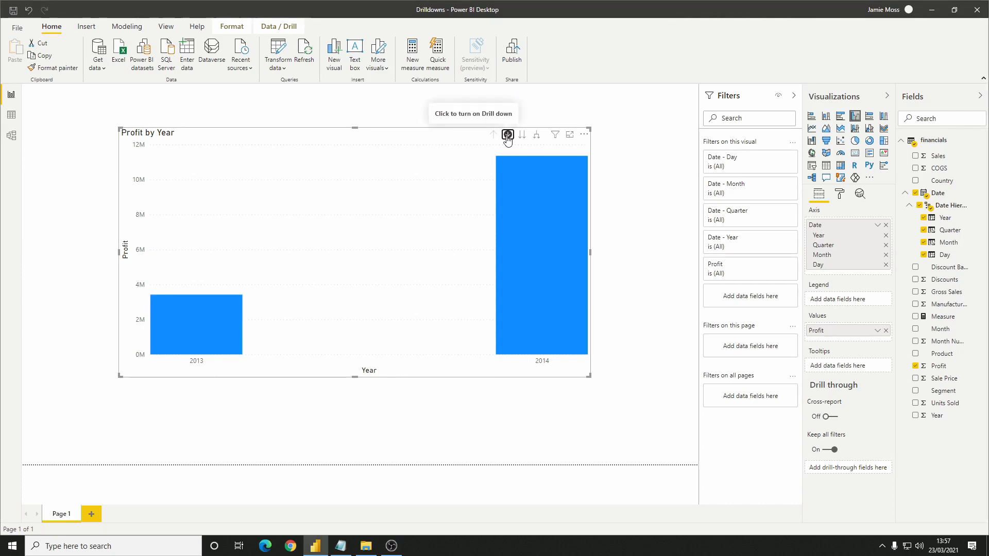
Turn on drill mode for the Profit by Year chart.
click(508, 134)
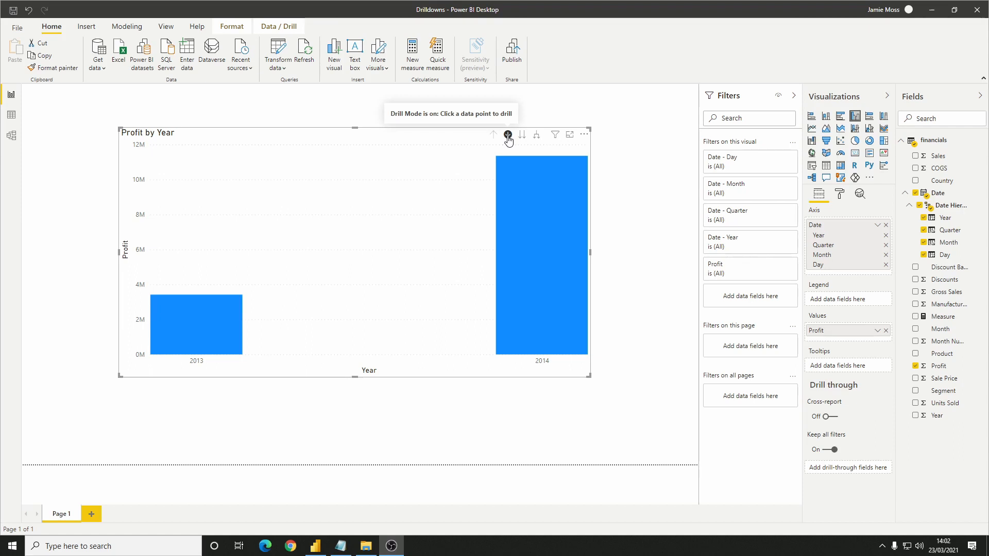
Drill into the 2014 bar to show its four quarters.
click(541, 252)
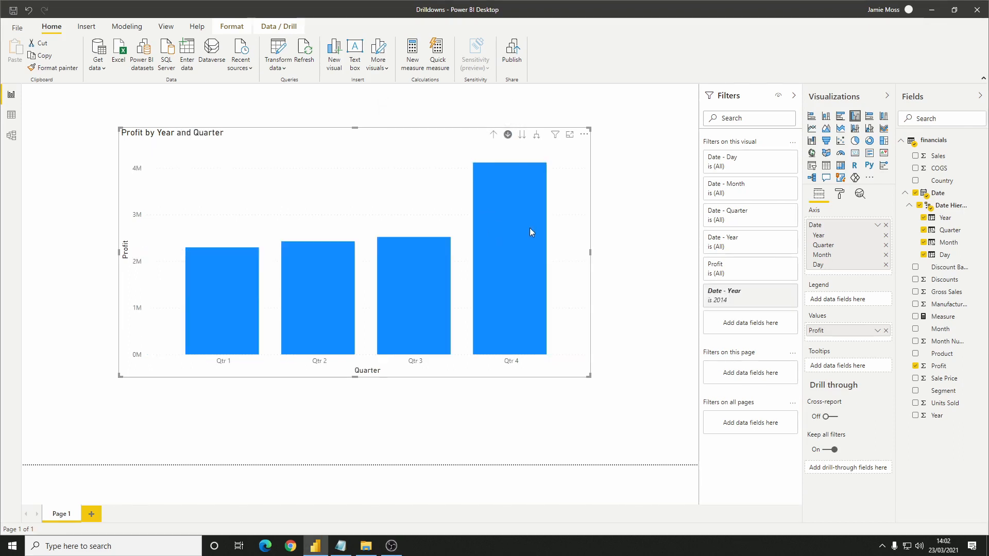
mouse_move(439, 358)
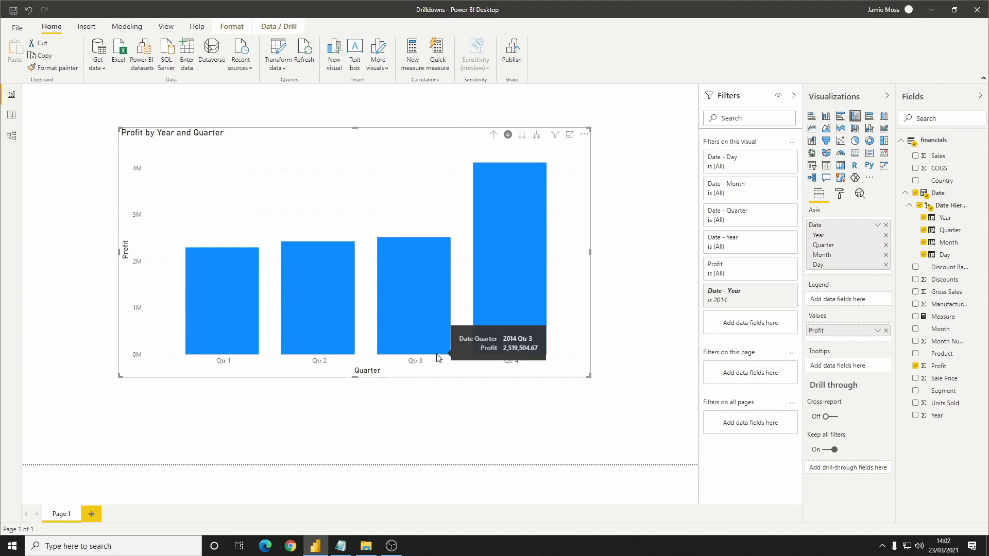
mouse_move(434, 414)
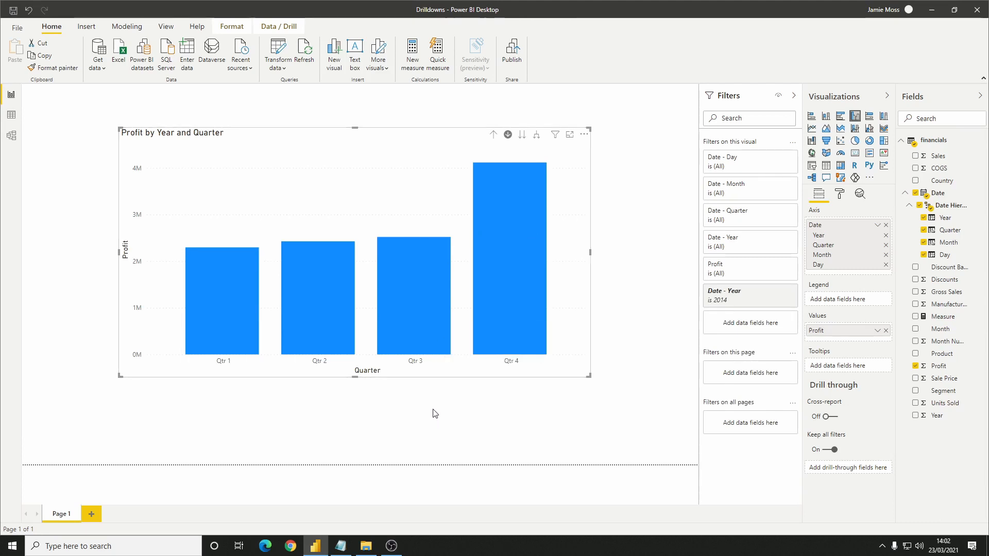
mouse_move(391, 385)
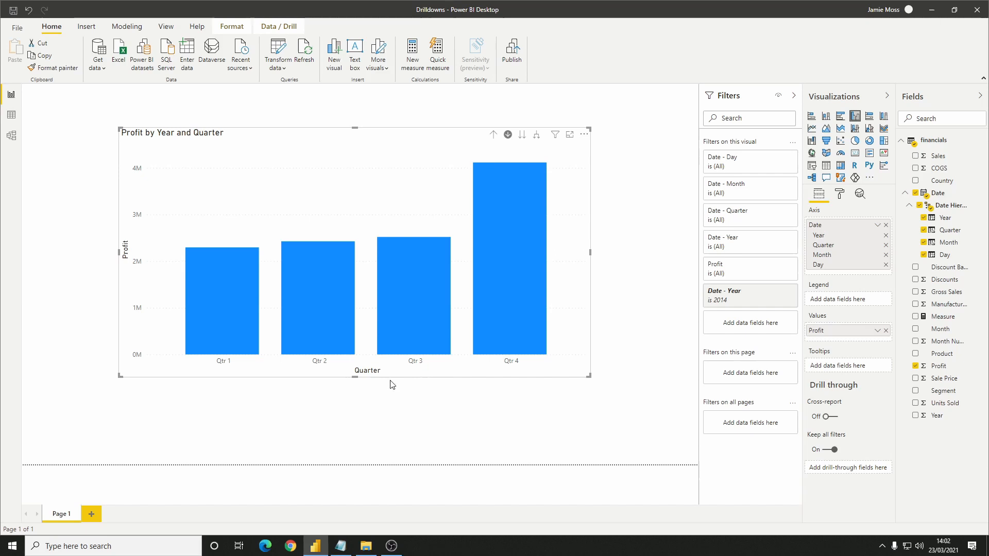
mouse_move(428, 378)
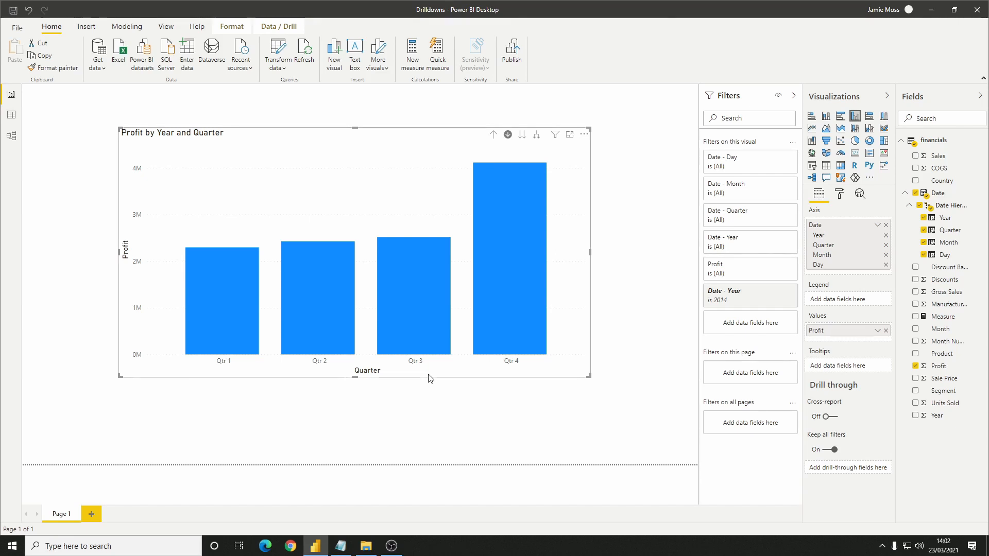
mouse_move(690, 319)
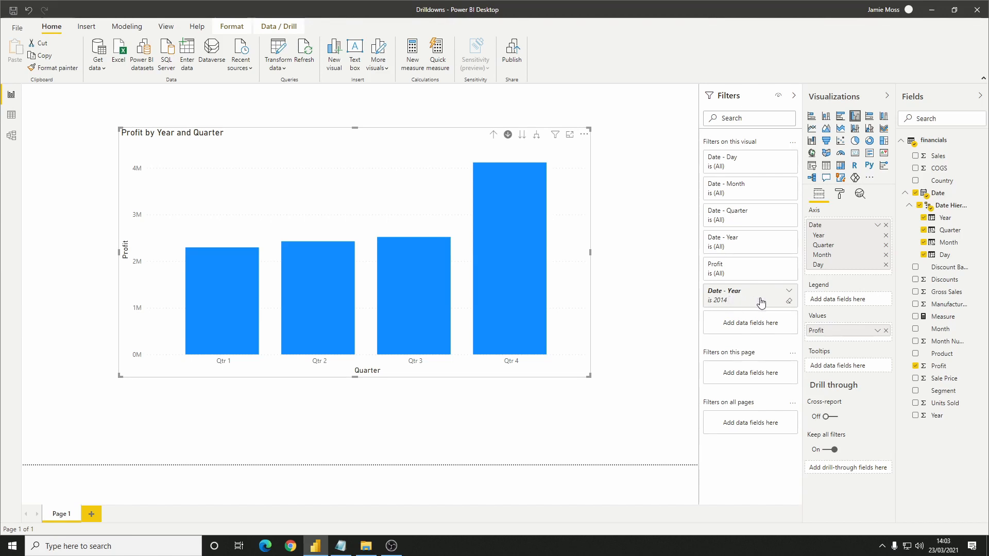
mouse_move(751, 303)
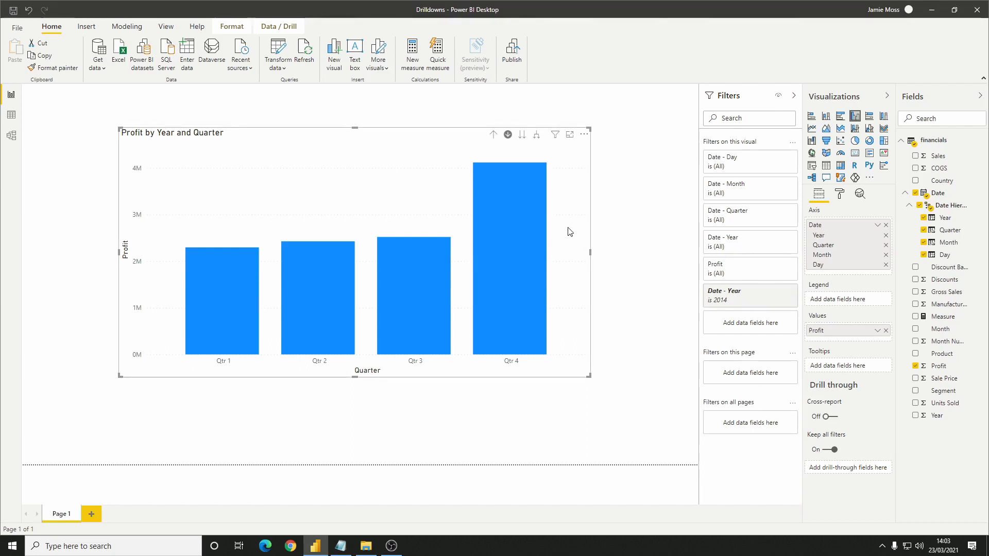
mouse_move(411, 288)
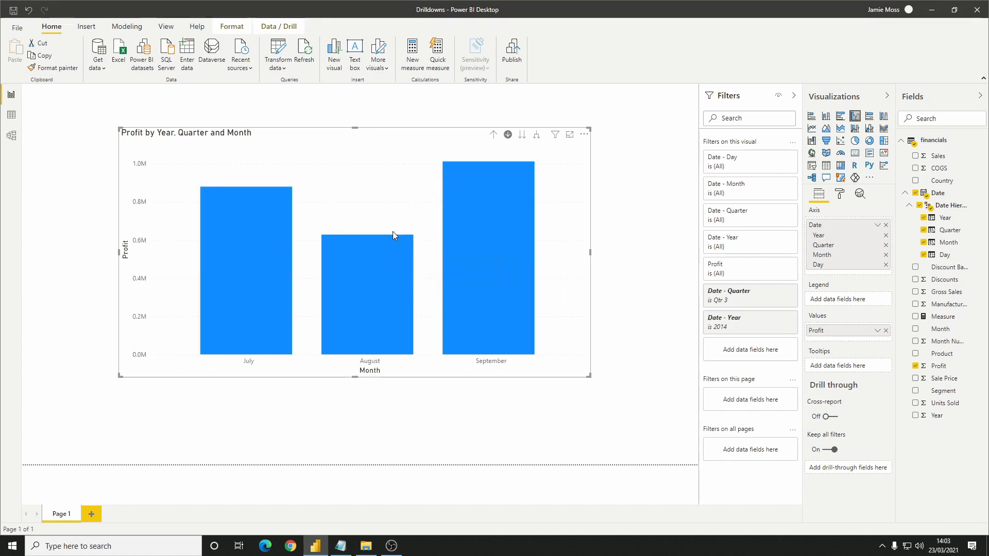
mouse_move(379, 217)
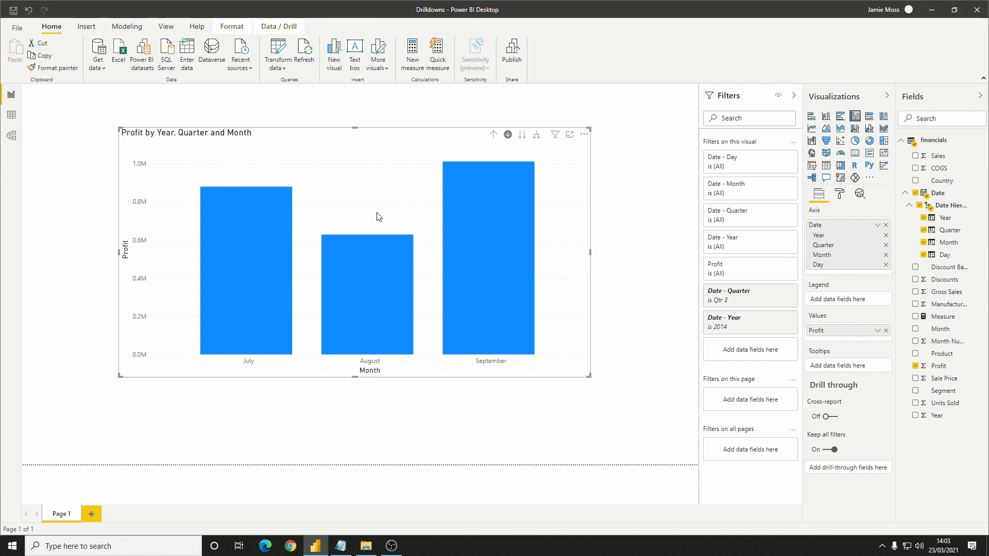
mouse_move(493, 136)
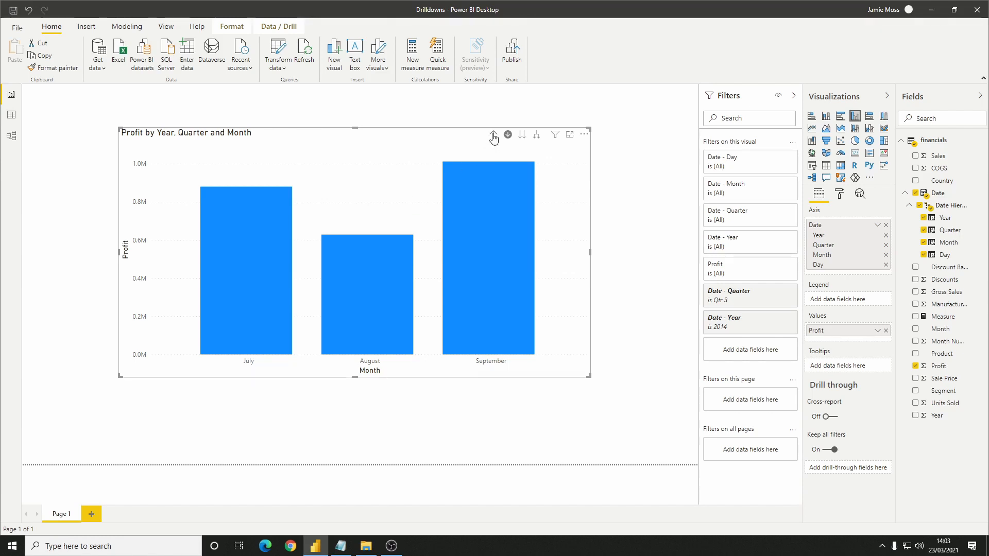
Drill up twice from months through quarters back to yearly Profit for 2013 and 2014.
click(493, 133)
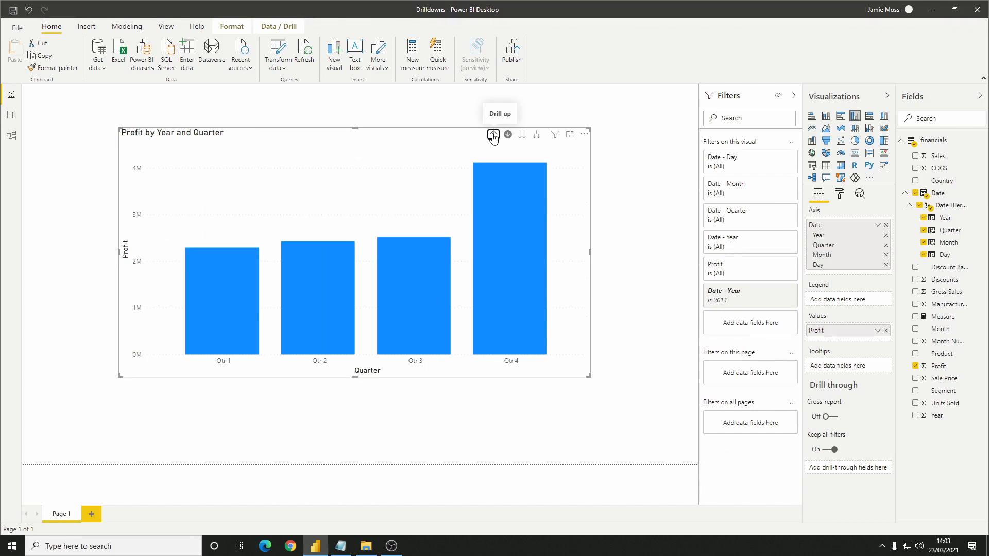
click(494, 134)
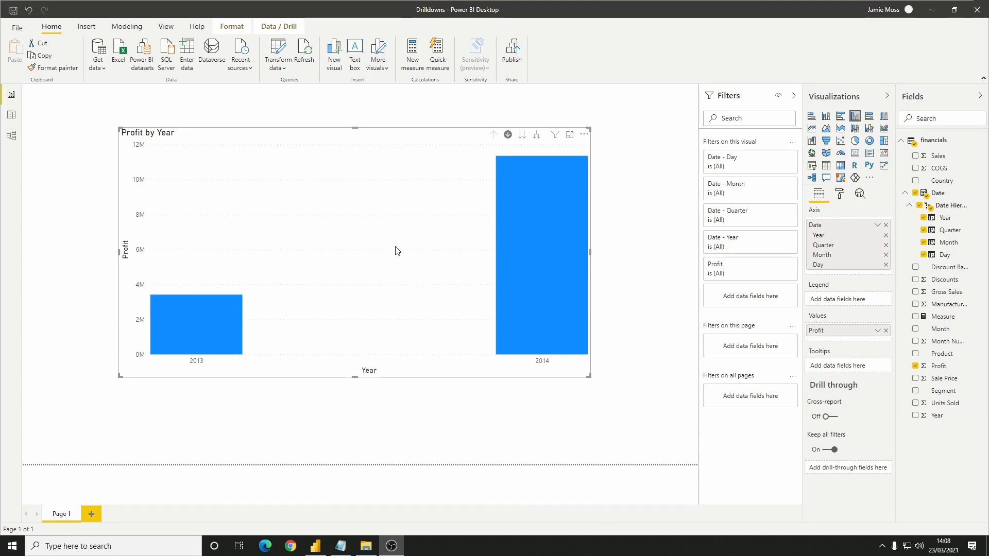
mouse_move(334, 238)
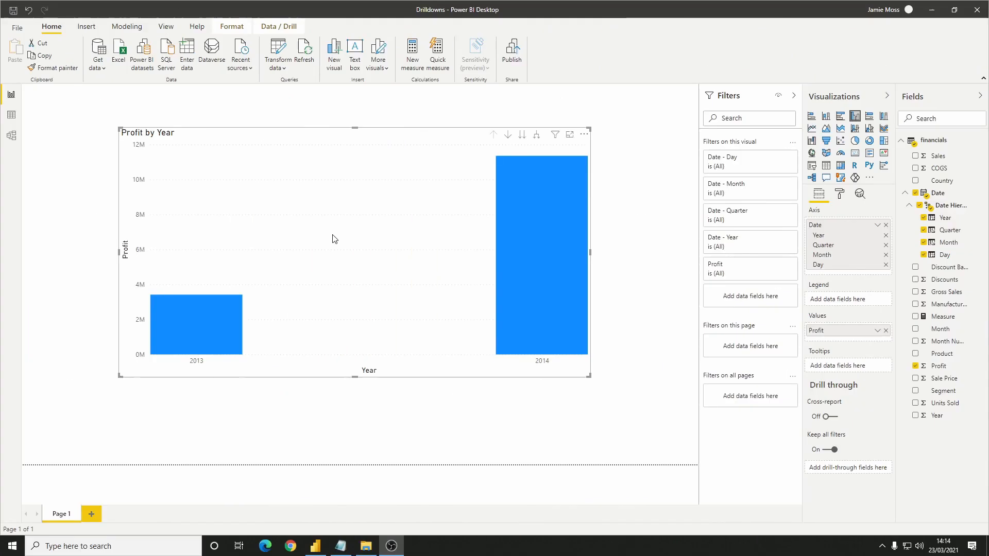
mouse_move(452, 147)
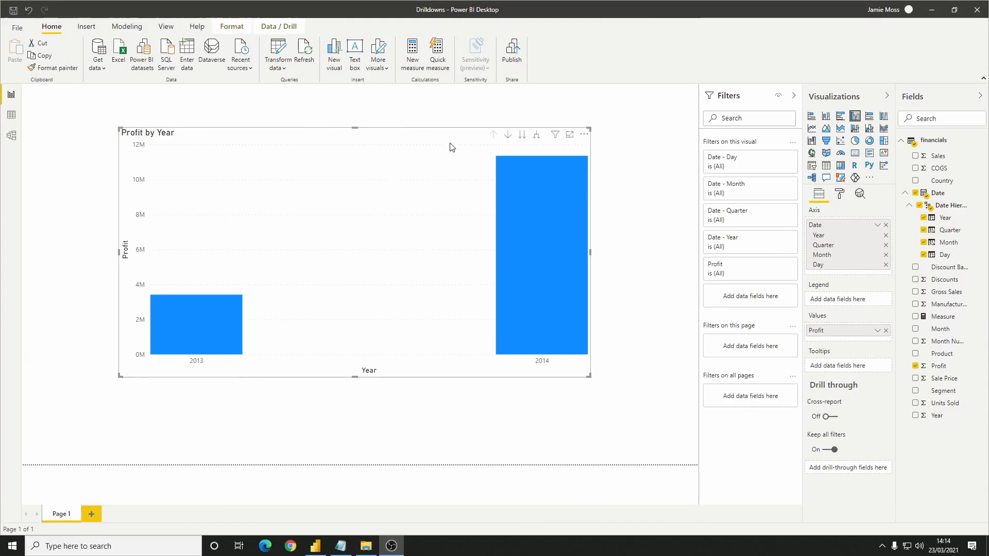
mouse_move(524, 134)
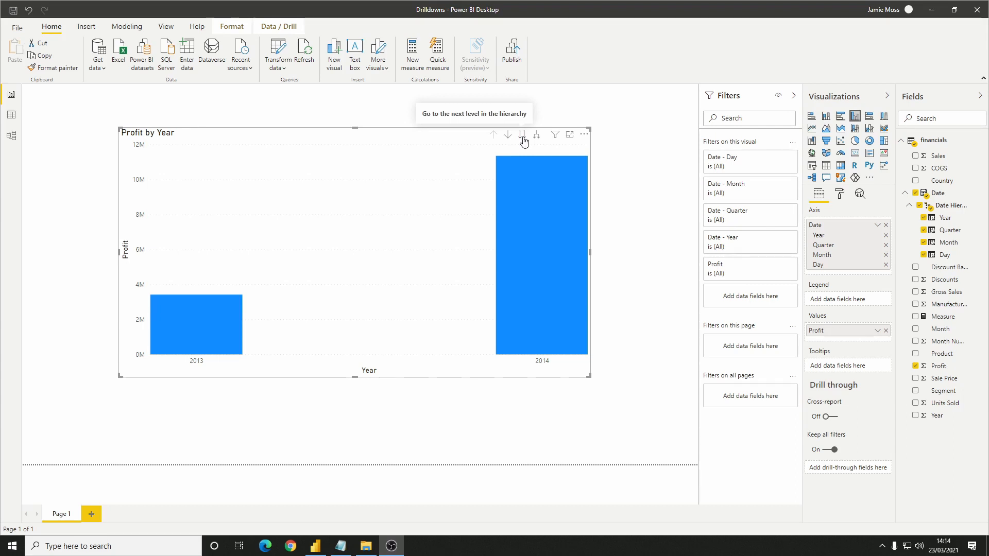
Go to the next hierarchy level to show Profit by Quarter across all years.
click(524, 134)
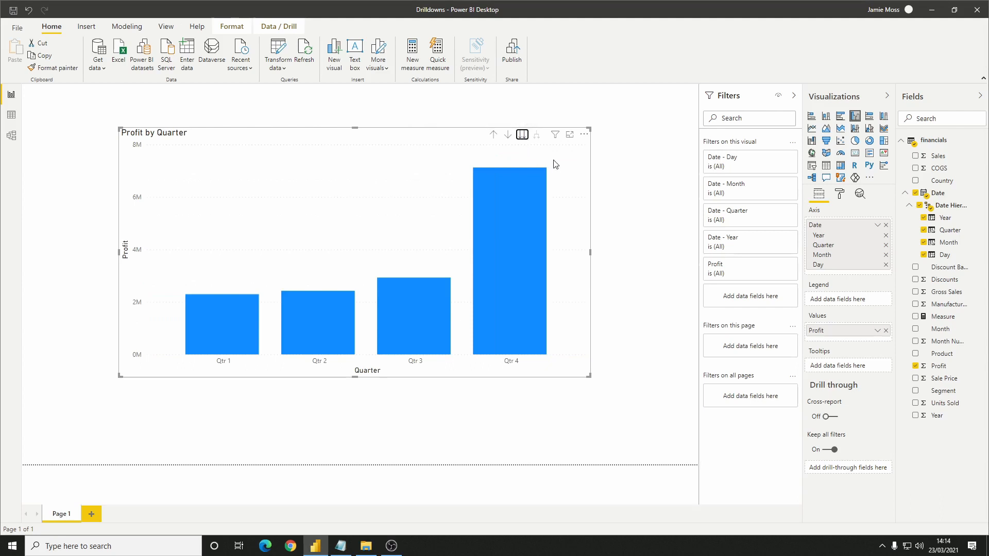
mouse_move(615, 258)
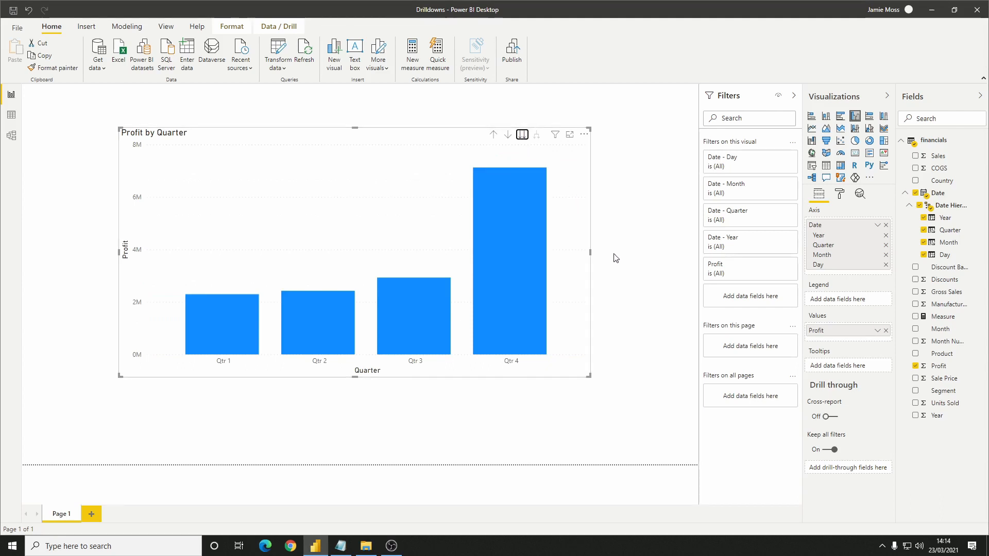
mouse_move(631, 333)
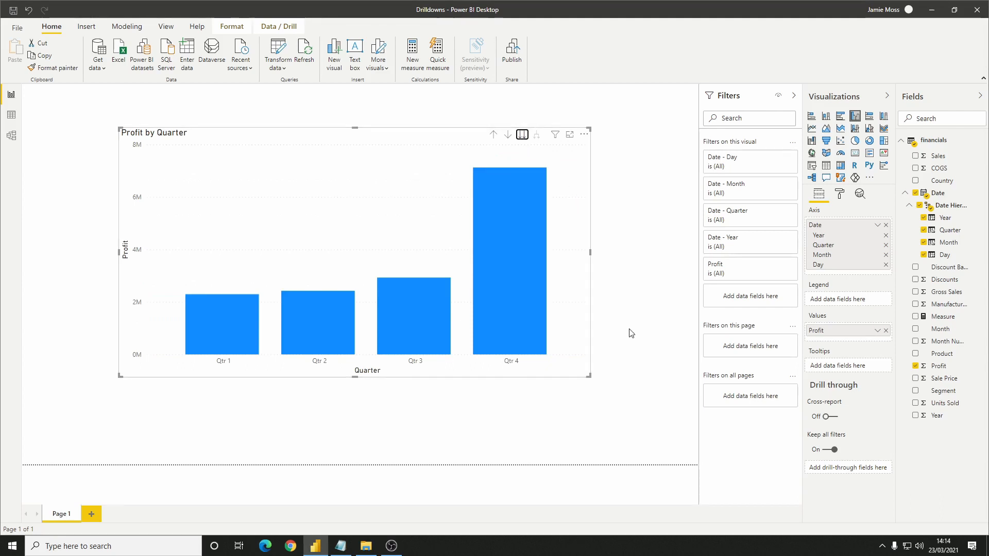
mouse_move(600, 383)
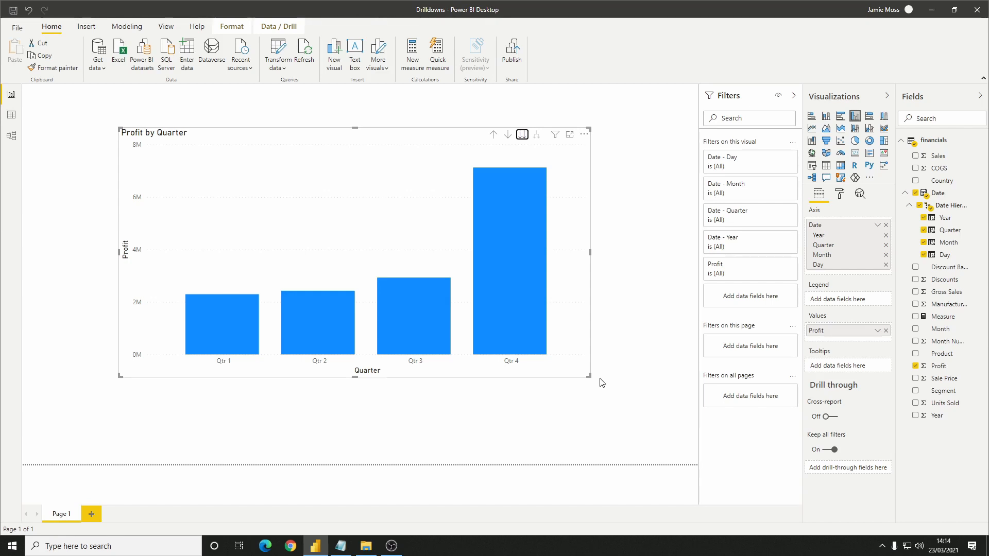
mouse_move(621, 384)
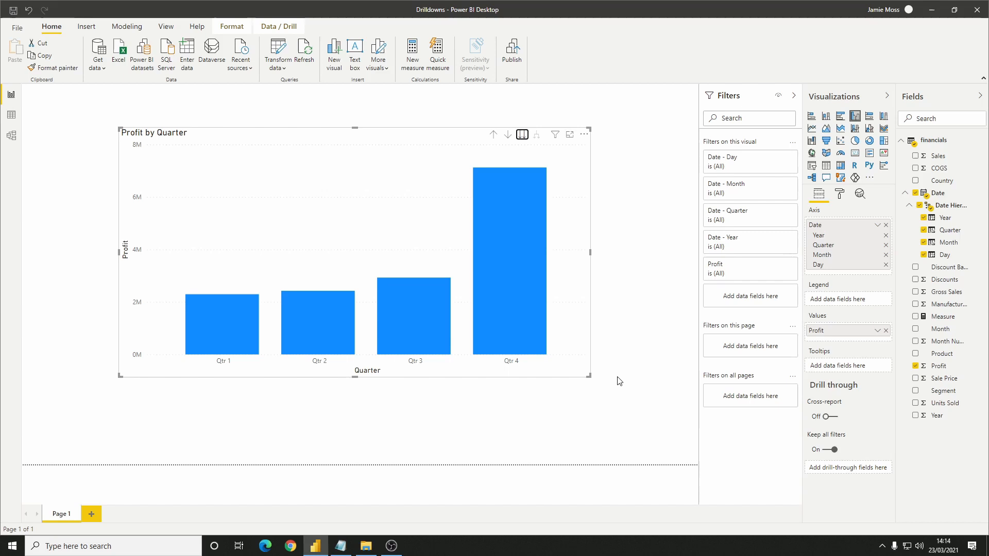
mouse_move(707, 293)
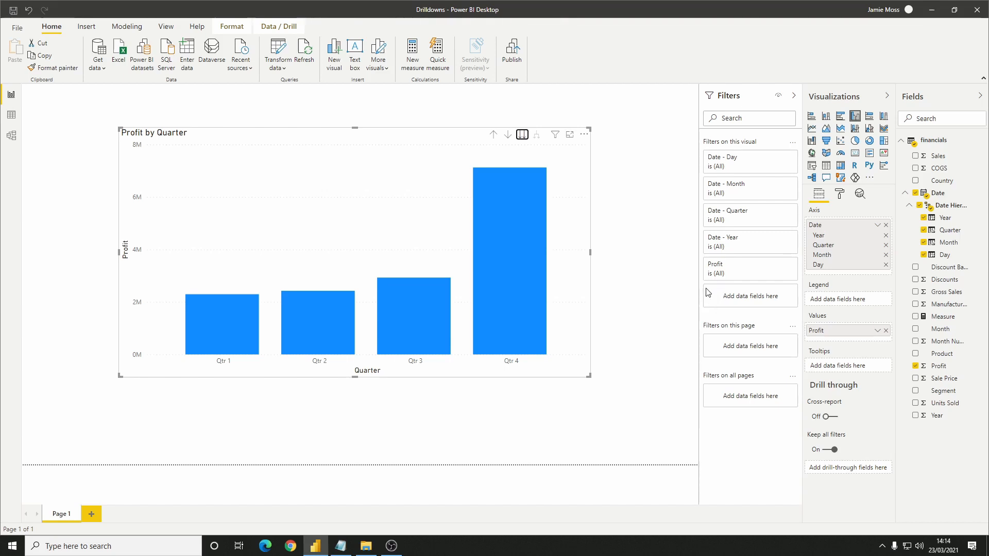
mouse_move(712, 280)
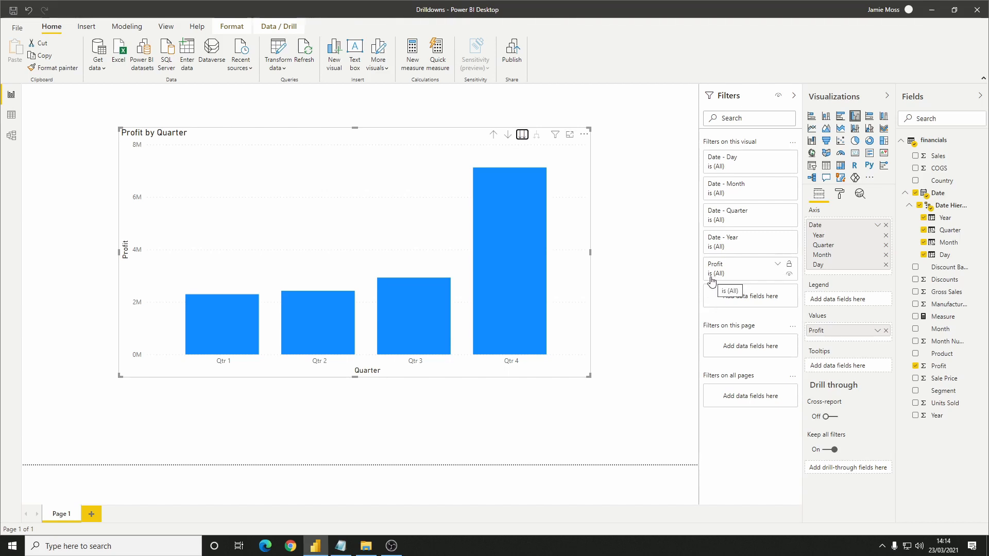
mouse_move(535, 303)
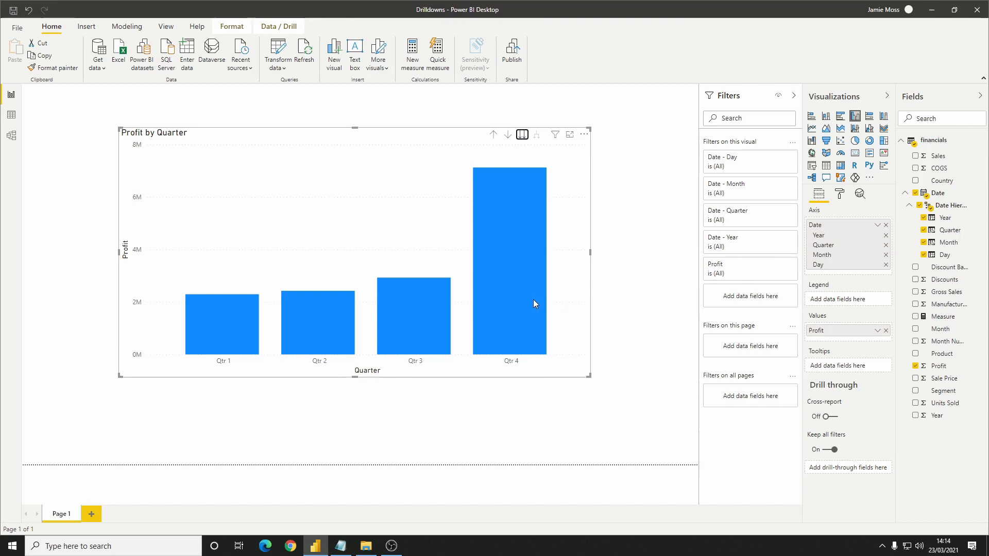
mouse_move(437, 212)
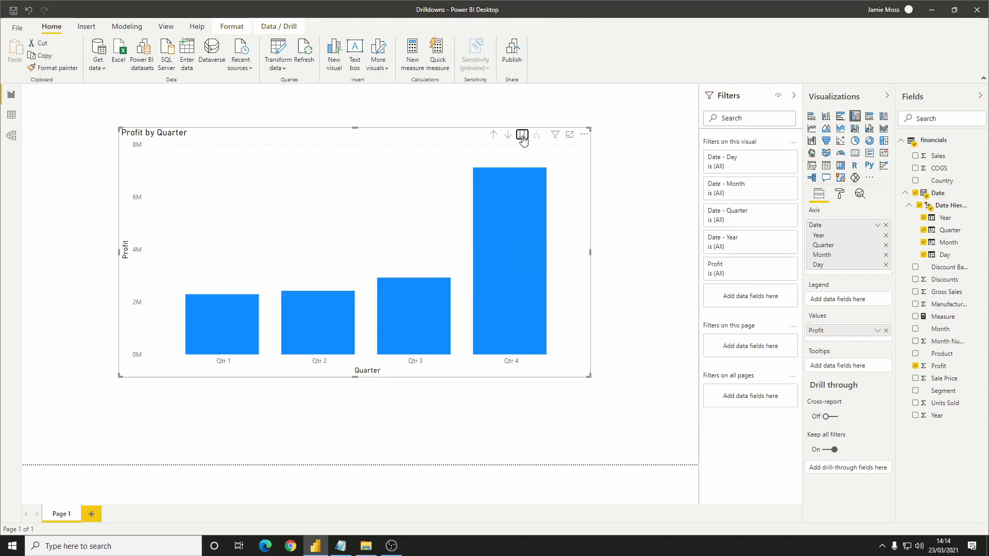
Go down another hierarchy level to show Profit by Month, January to December, across all years.
click(521, 134)
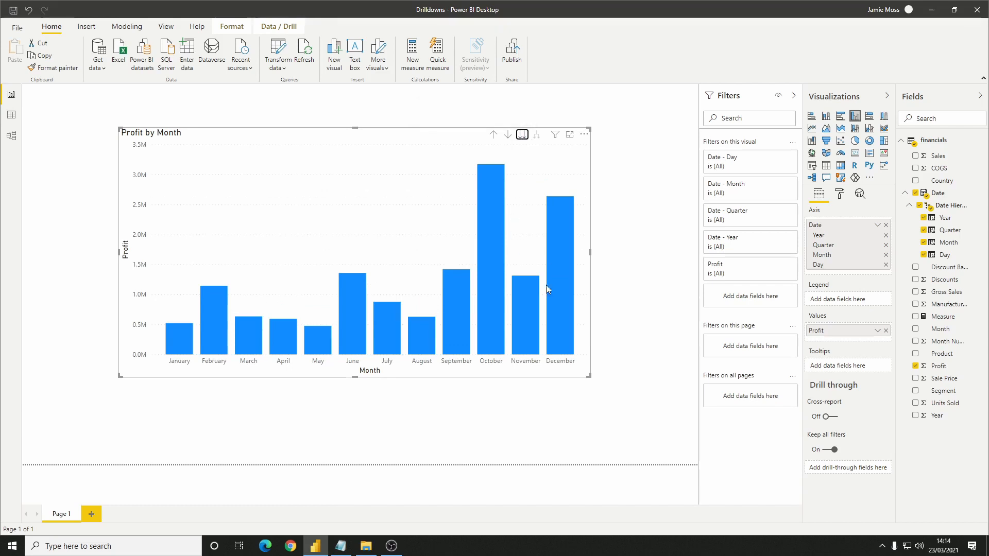
mouse_move(508, 279)
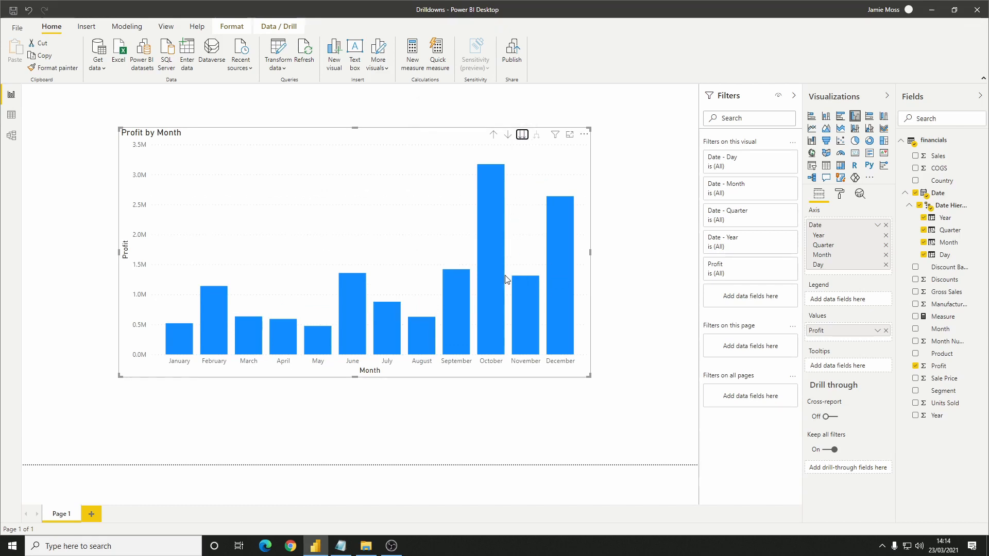
mouse_move(536, 288)
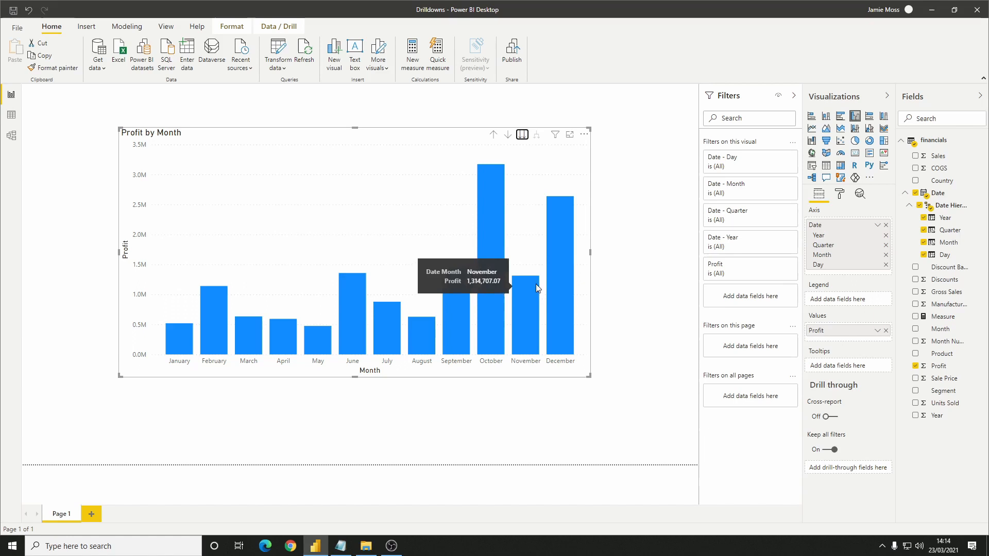
mouse_move(668, 305)
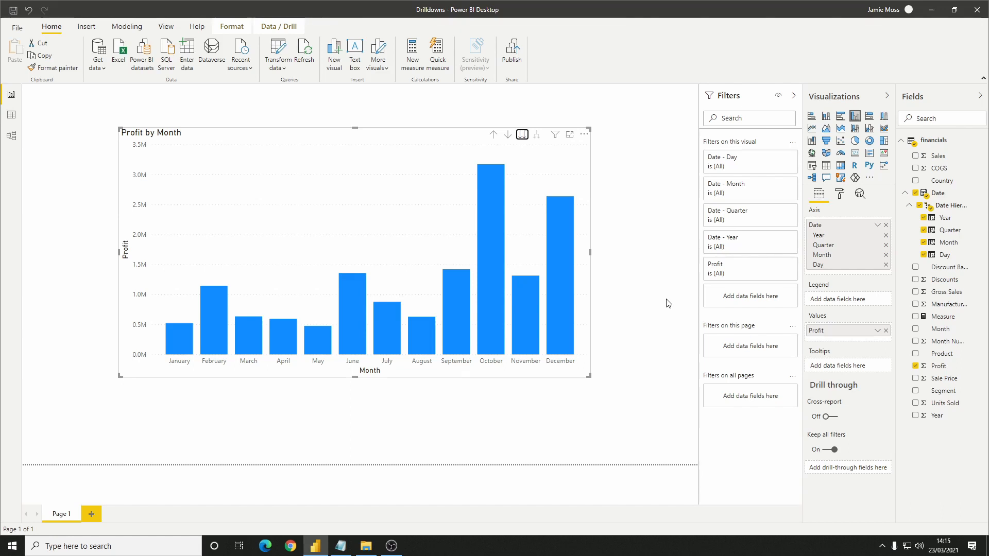
Return the chart to yearly Profit, then expand all down one level to Year and Quarter.
click(494, 134)
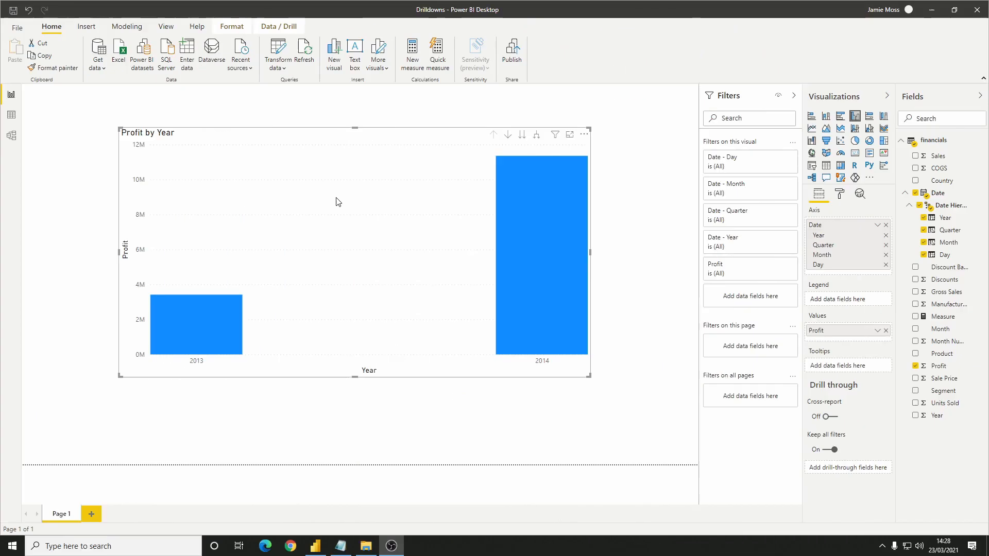
mouse_move(362, 189)
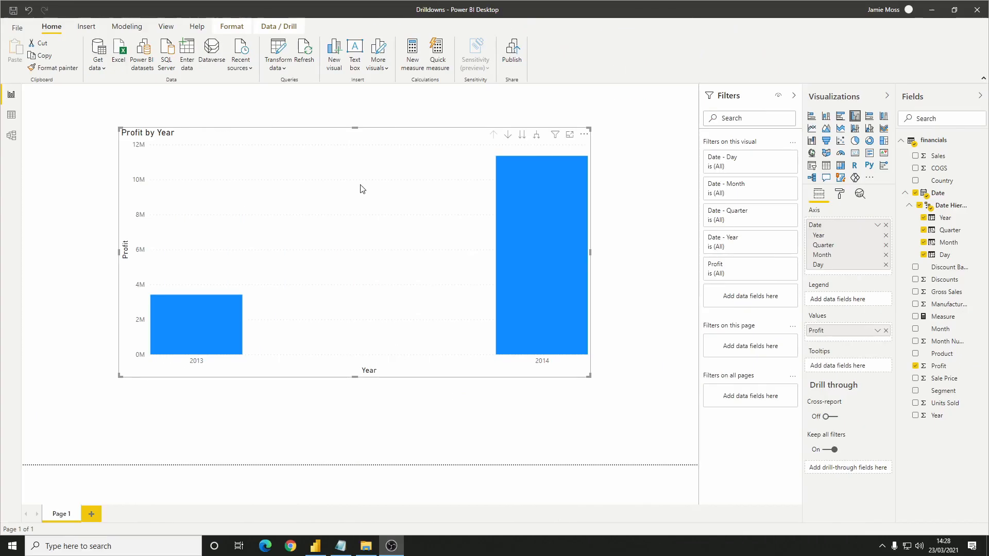
mouse_move(537, 135)
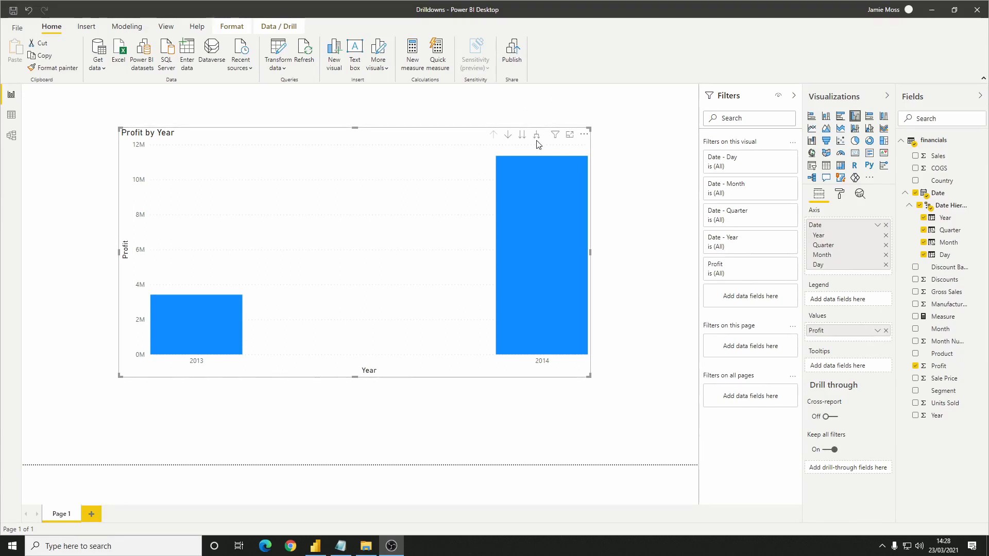
mouse_move(537, 135)
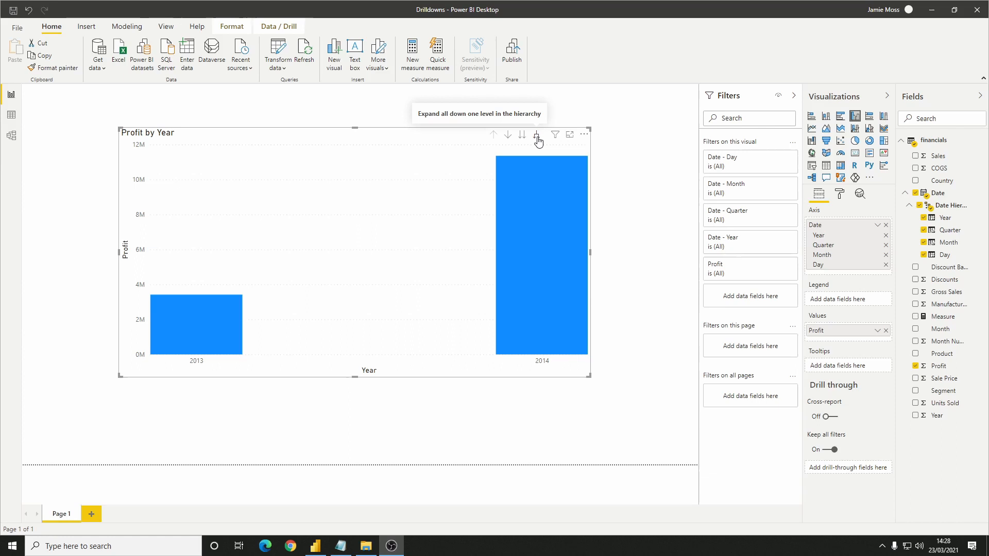
click(536, 134)
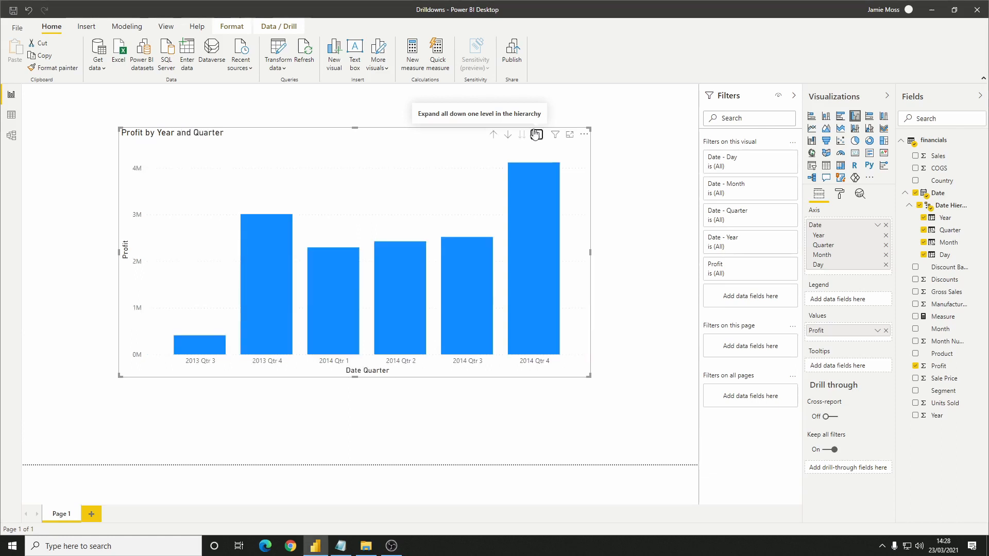
mouse_move(617, 248)
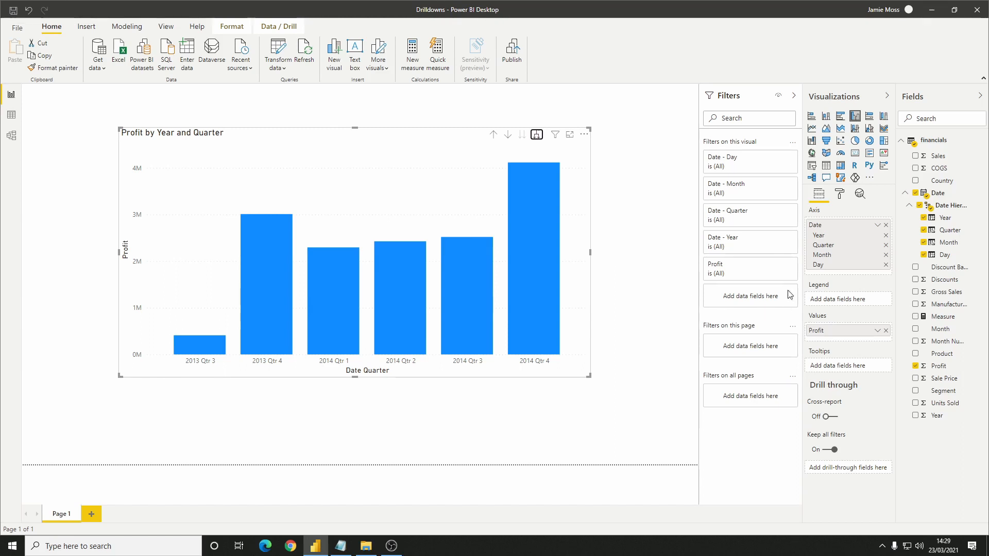
mouse_move(734, 298)
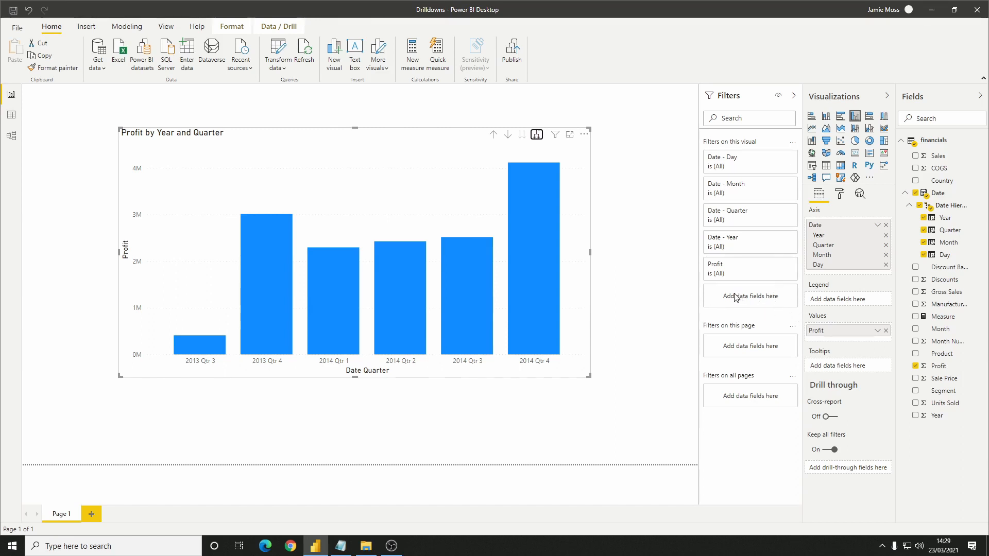
mouse_move(684, 290)
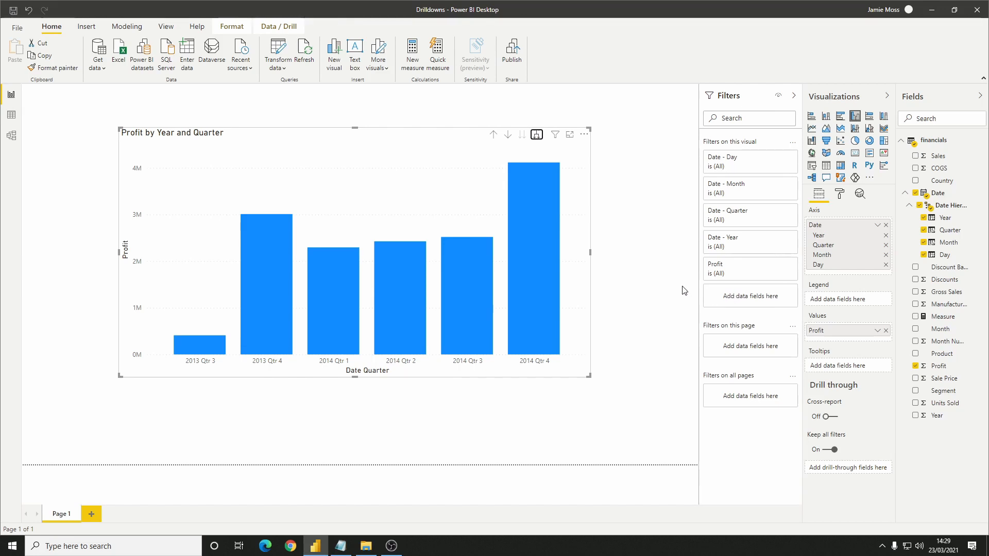
mouse_move(625, 284)
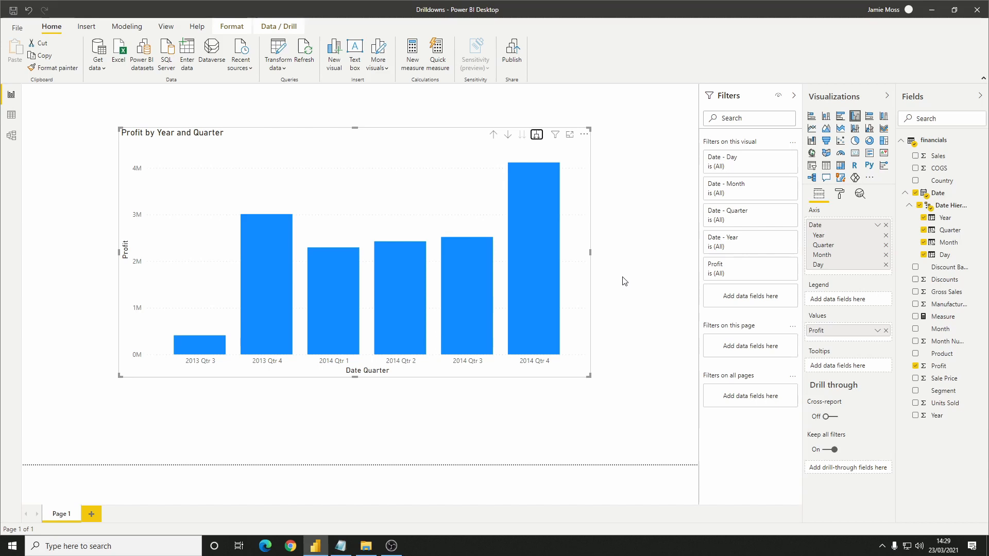
mouse_move(603, 266)
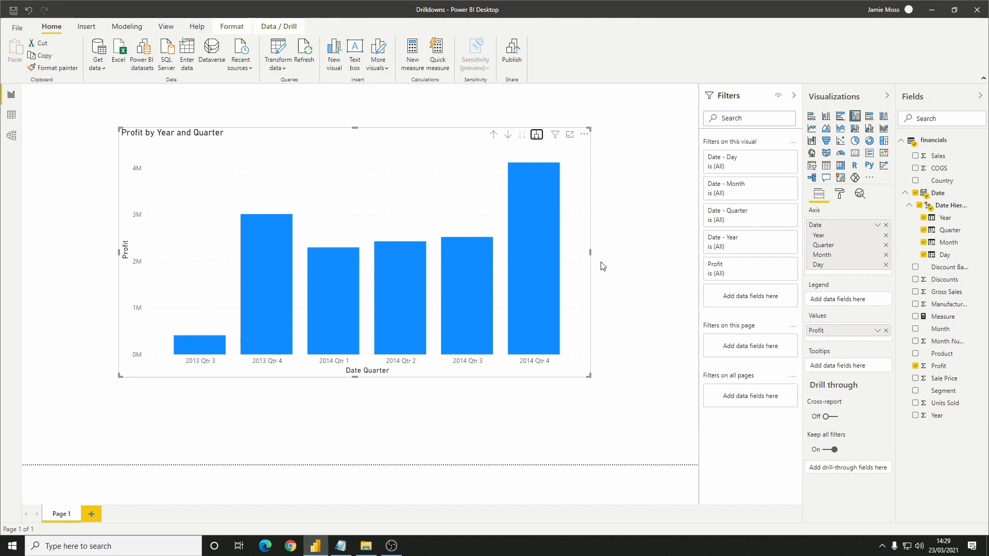
mouse_move(549, 130)
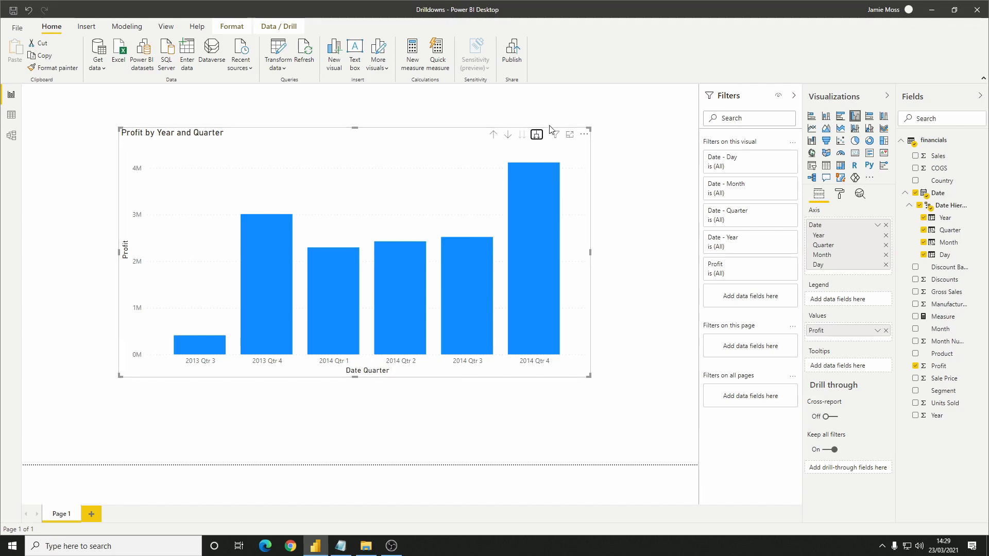
Expand all down another level to Year, Quarter and Month, then show the Format pane.
click(535, 134)
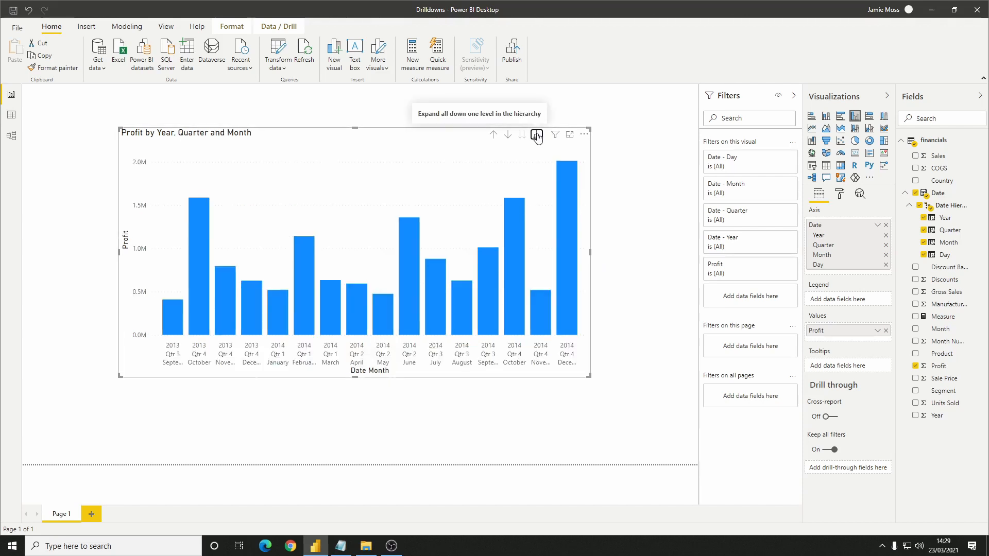
mouse_move(657, 254)
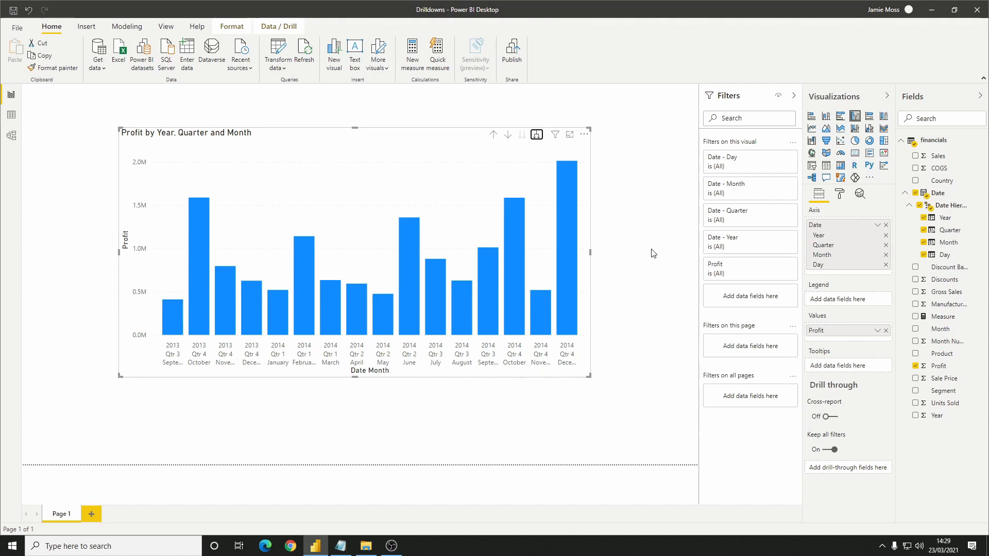
mouse_move(633, 251)
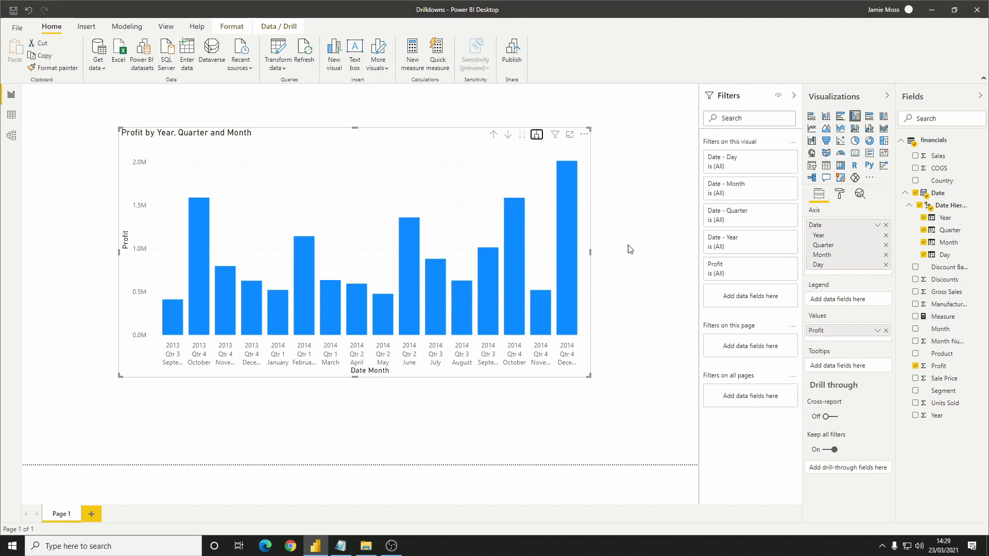
mouse_move(637, 245)
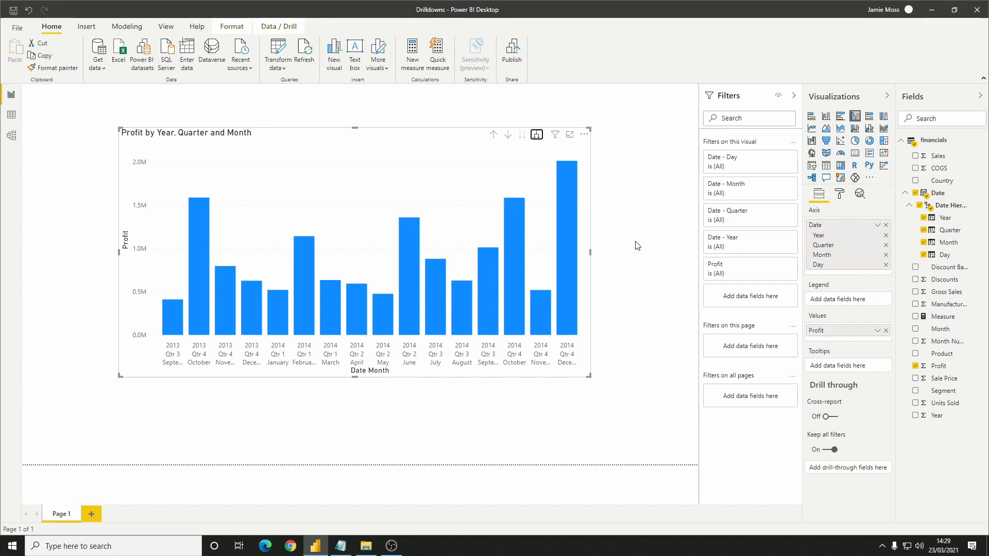
mouse_move(634, 251)
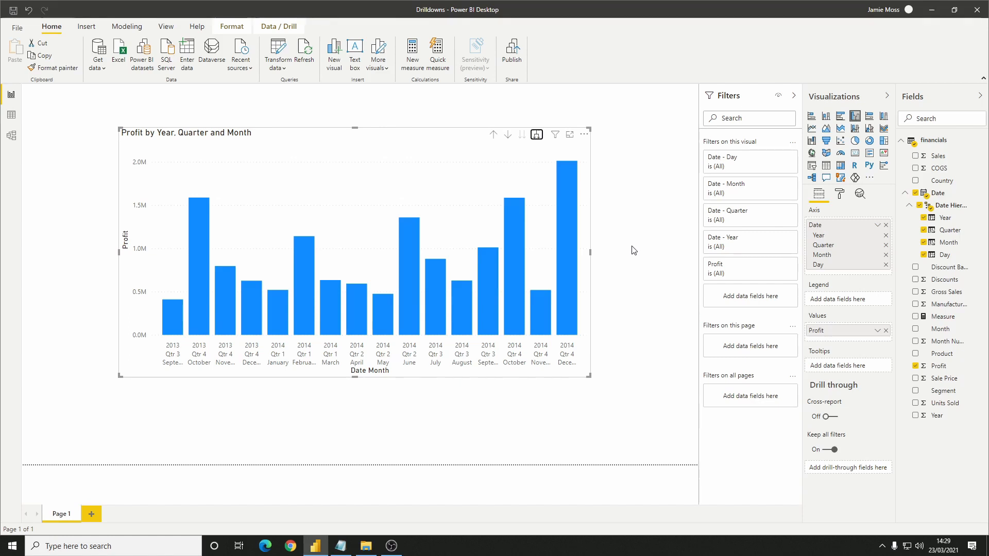
mouse_move(673, 238)
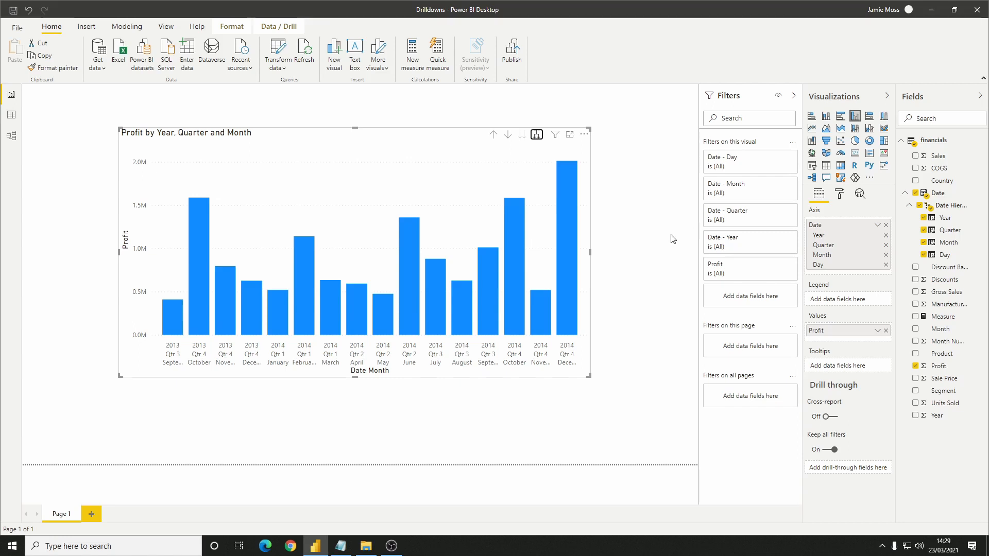
click(839, 193)
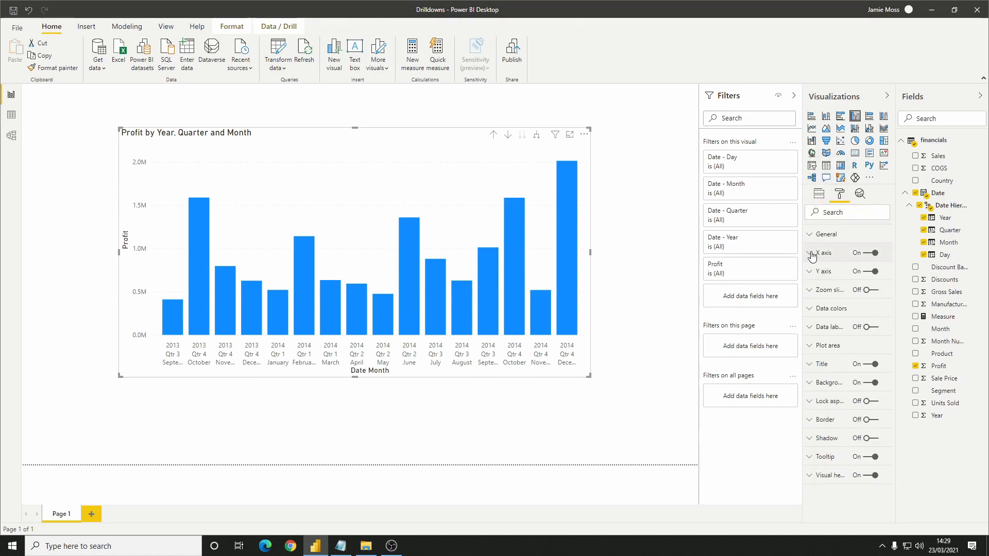
Set X axis Concatenate labels to Off so months group under quarter and year tiers.
click(813, 253)
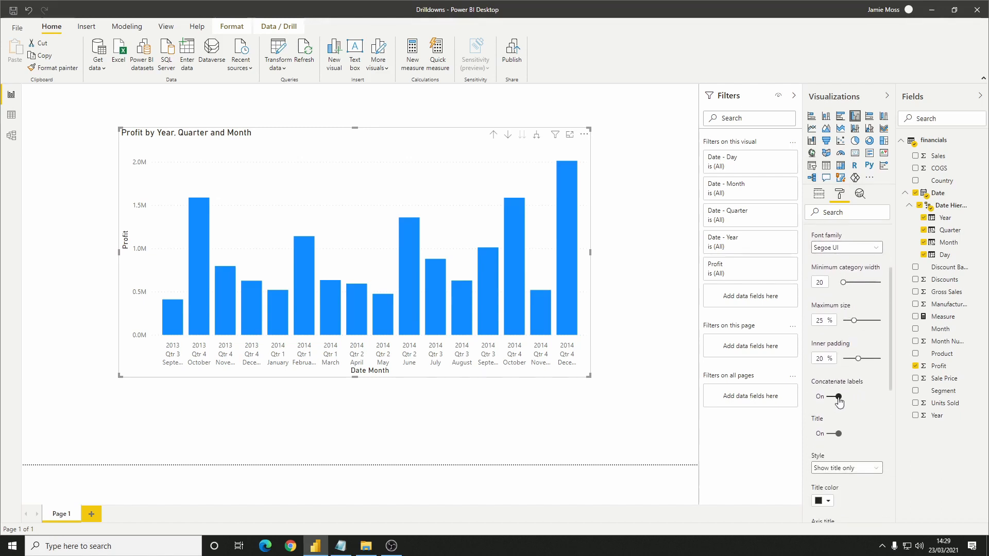
click(838, 397)
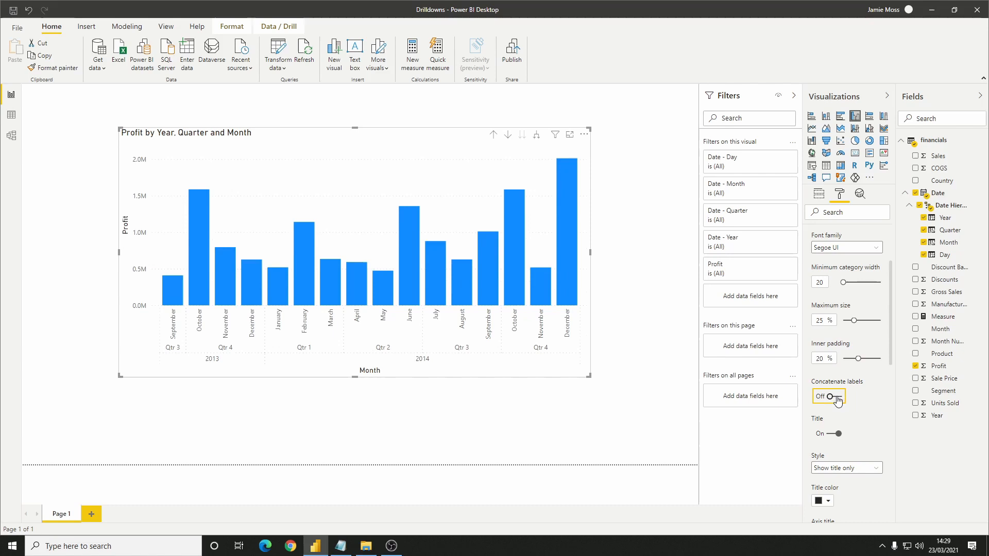
mouse_move(782, 381)
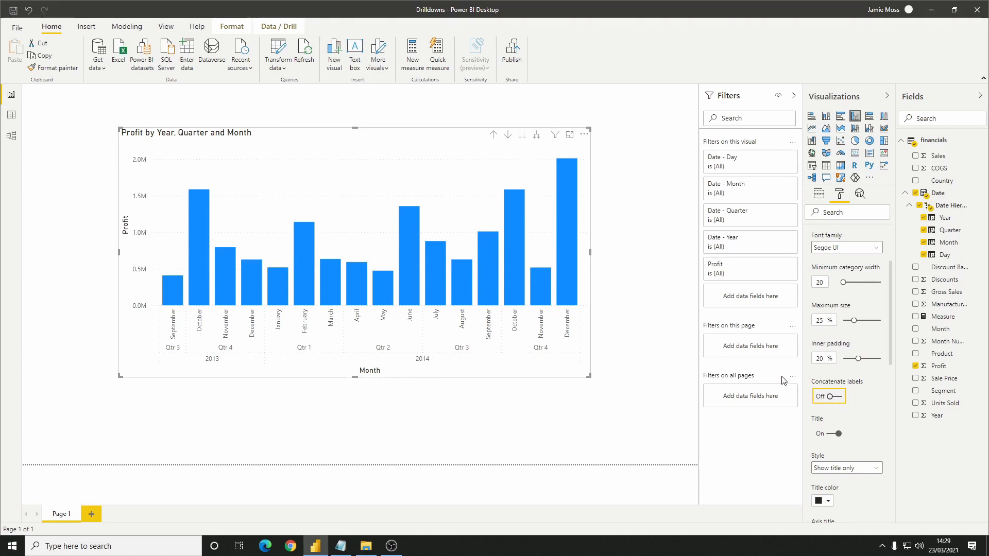
mouse_move(620, 251)
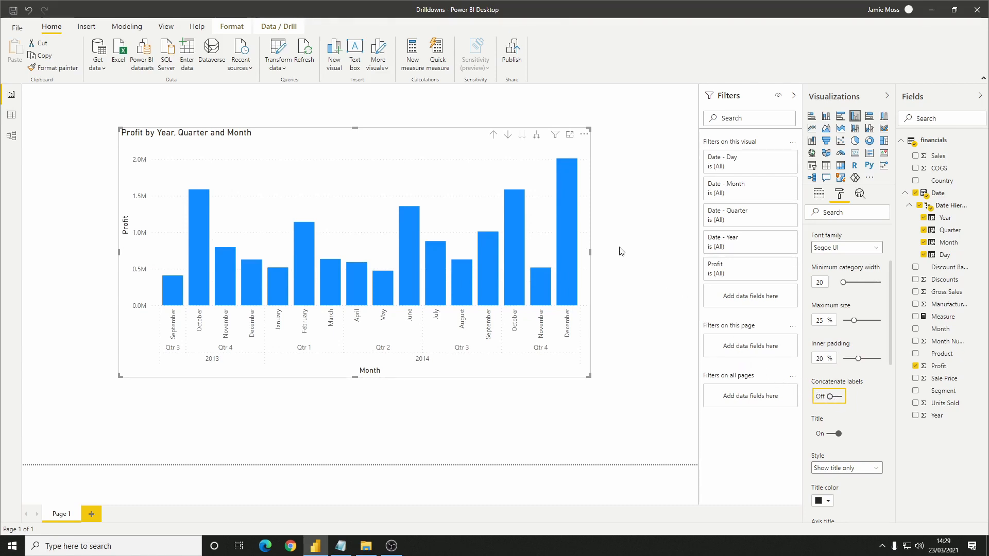
mouse_move(654, 269)
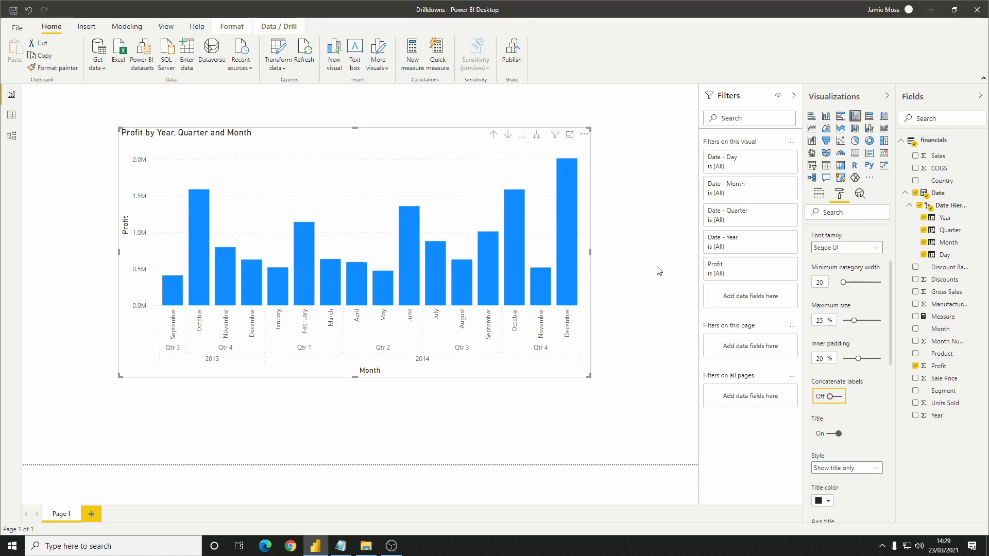
Scroll down the X axis settings to reach the Gridlines toggle.
scroll(down, 3)
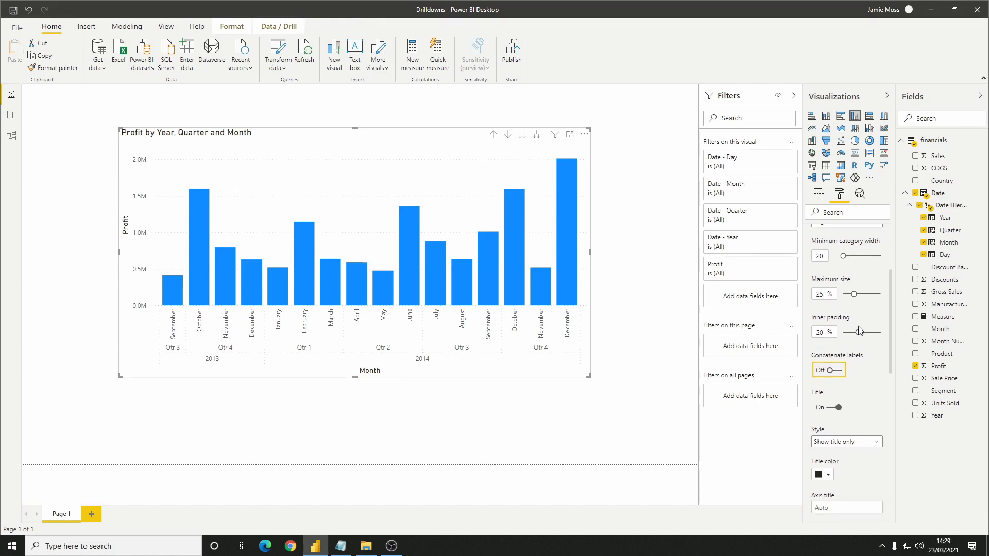
scroll(down, 3)
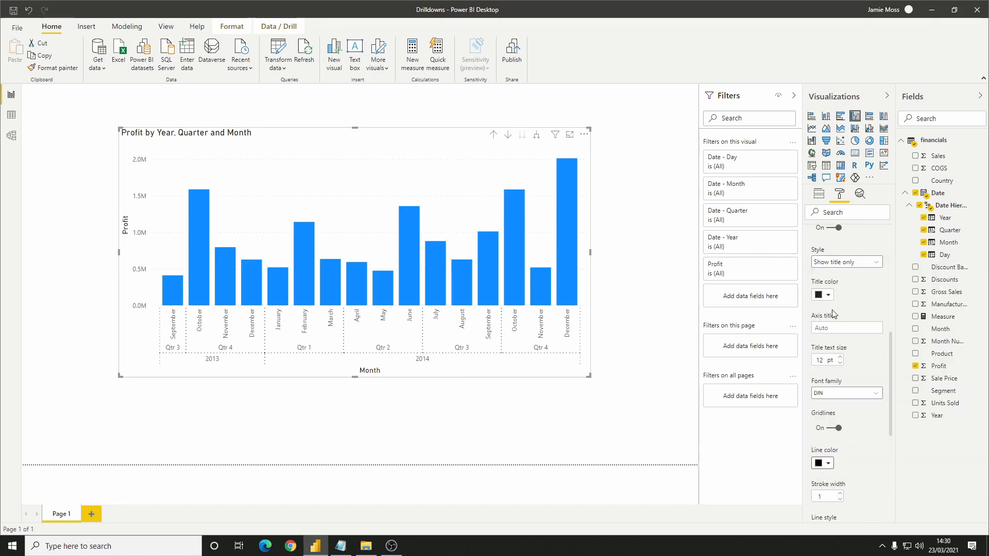
mouse_move(628, 325)
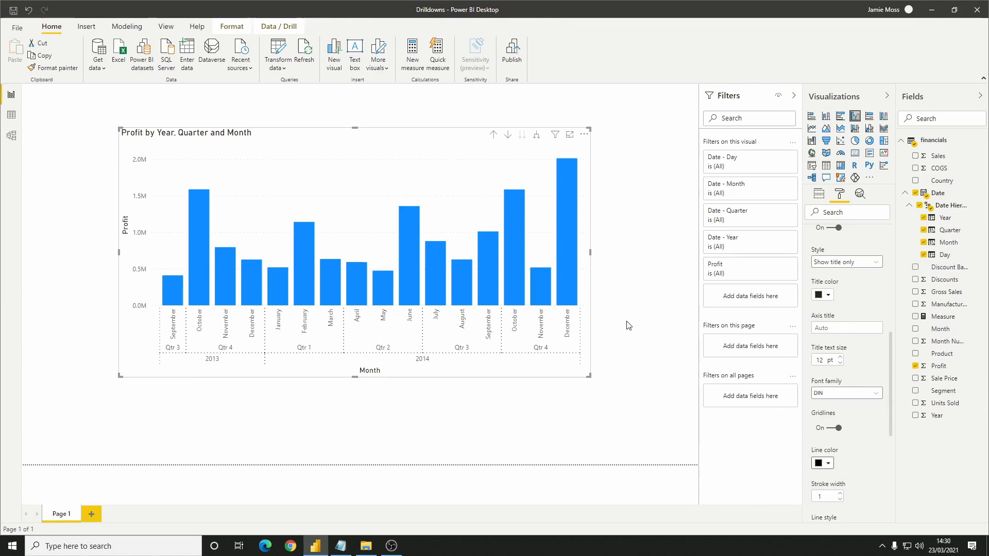
mouse_move(226, 351)
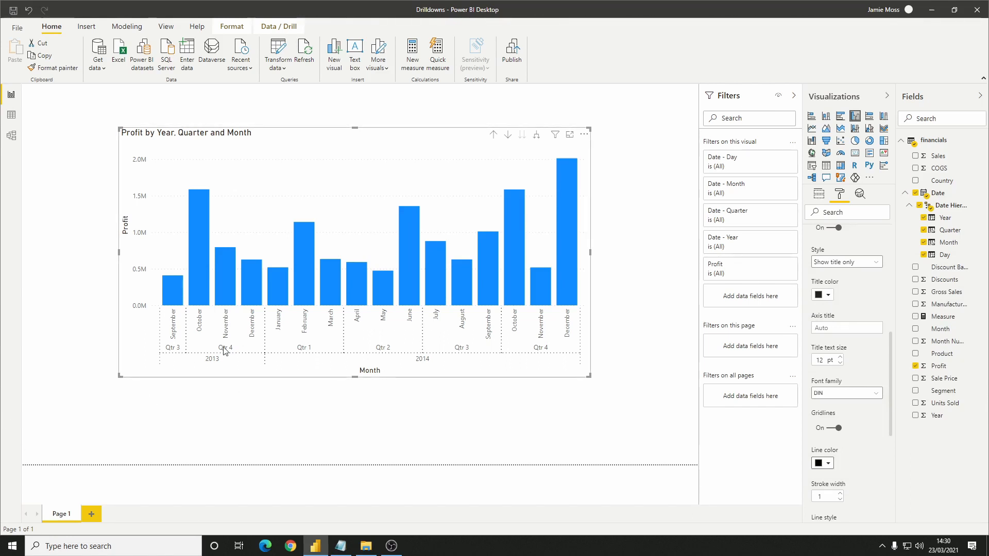
mouse_move(229, 368)
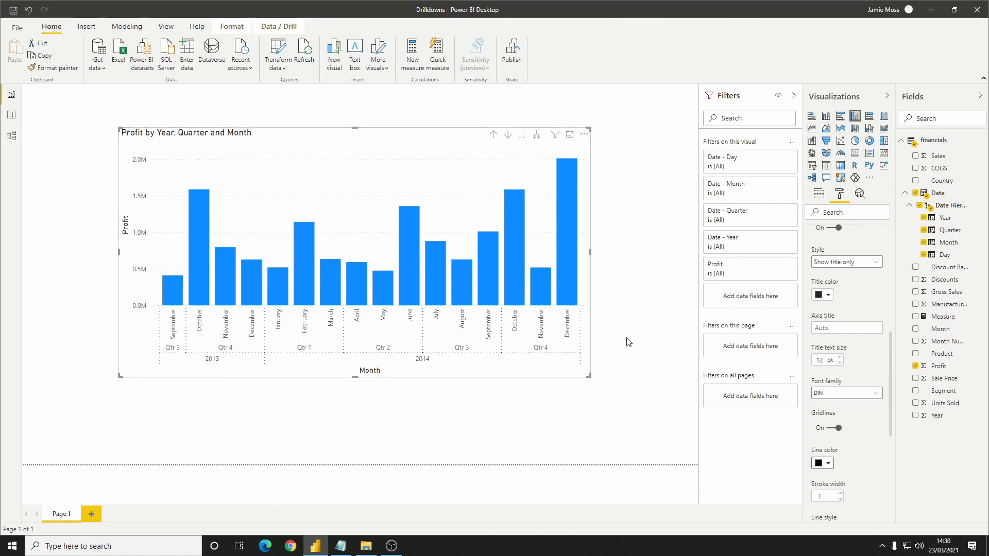
mouse_move(637, 341)
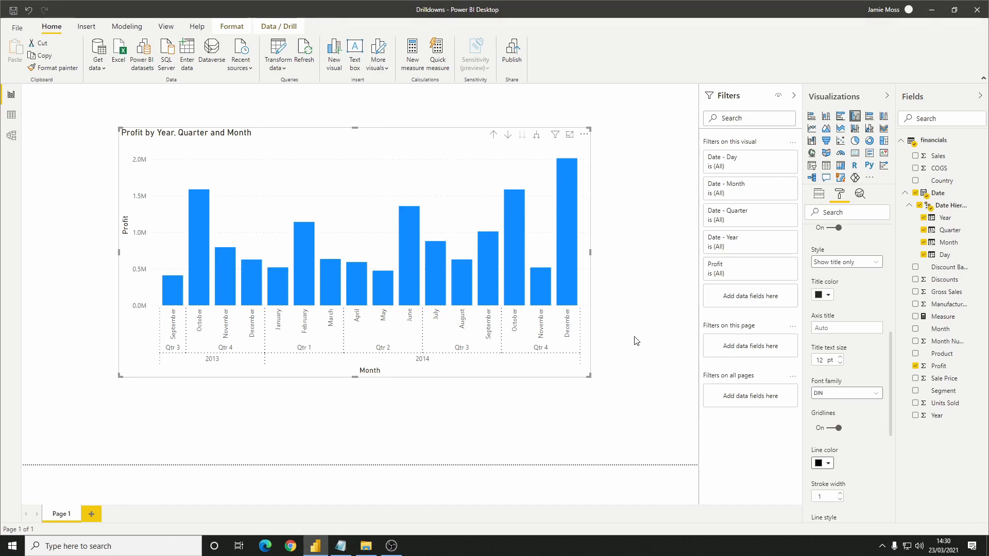
mouse_move(645, 336)
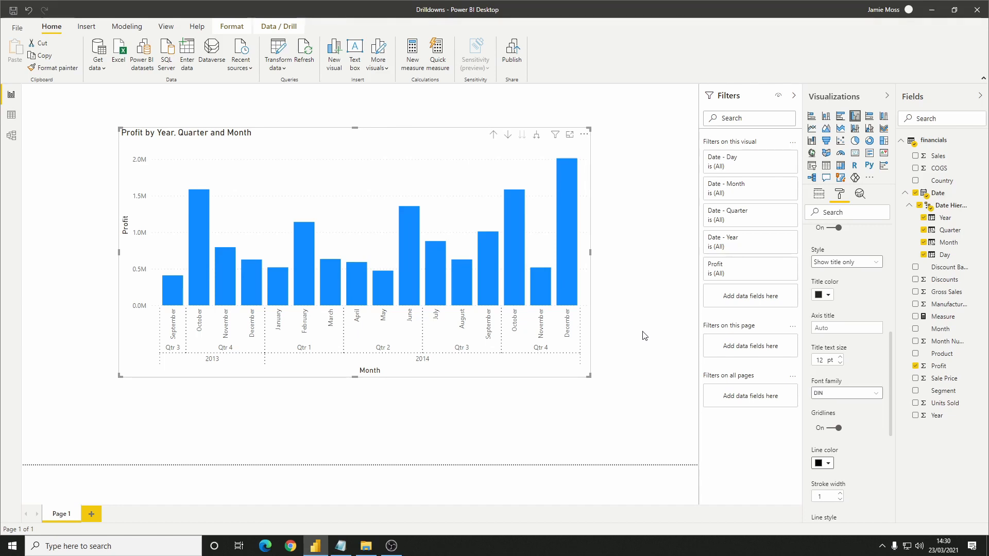
mouse_move(610, 268)
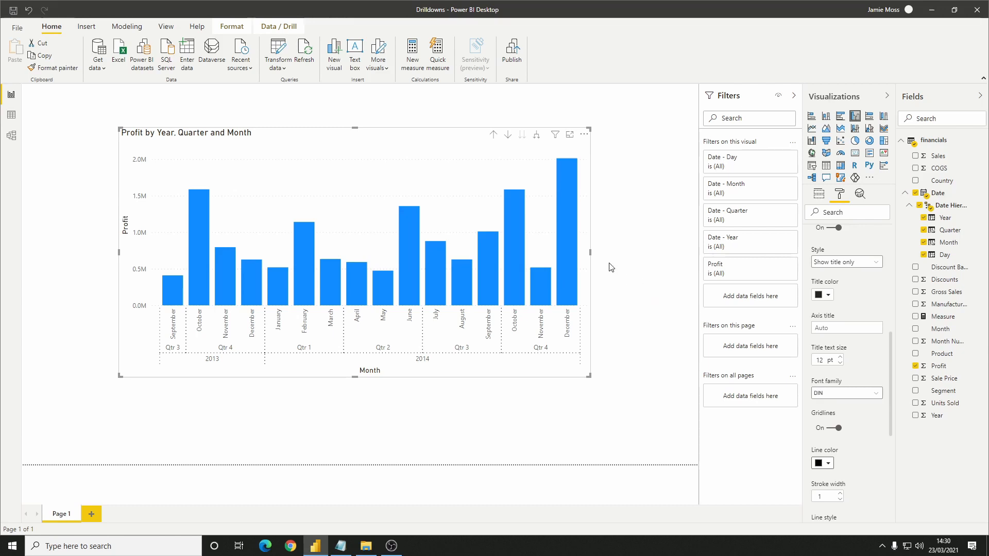